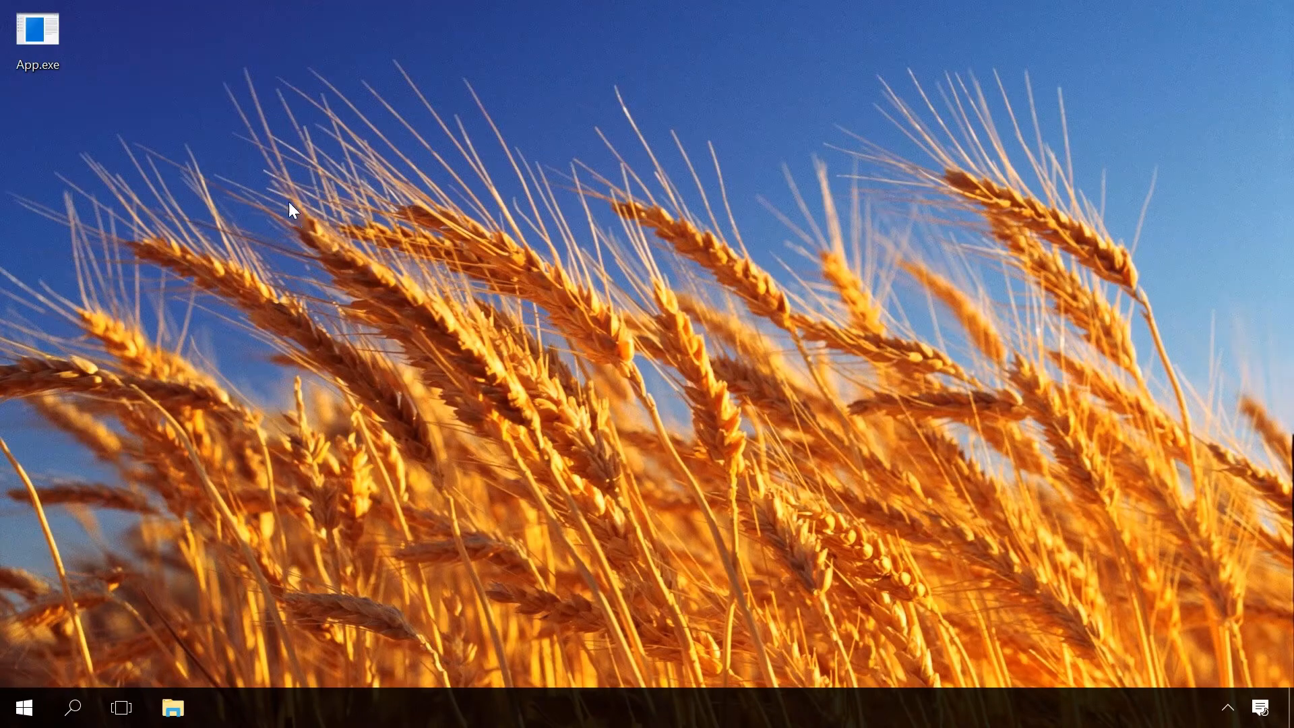
Step: Attempt to launch App.exe and dismiss the can't-run warning
{"action": "double_click", "coordinate": [38, 28]}
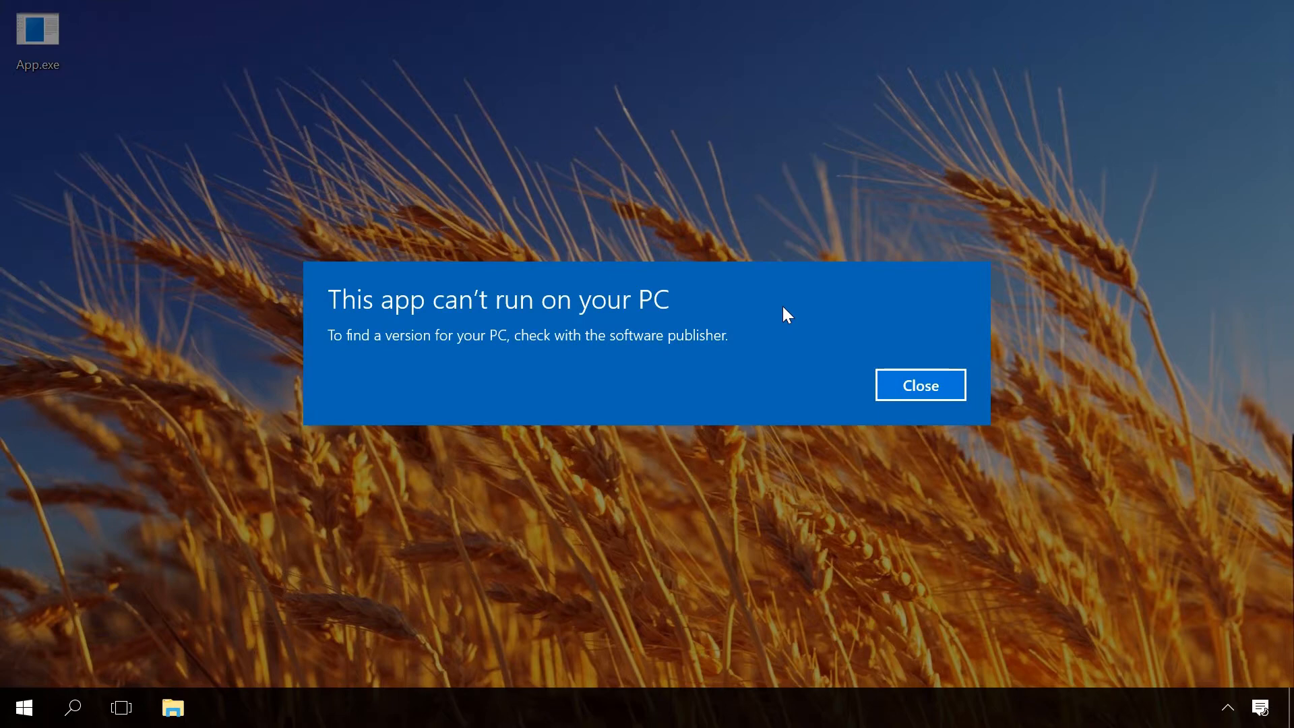
{"action": "mouse_move", "coordinate": [854, 388]}
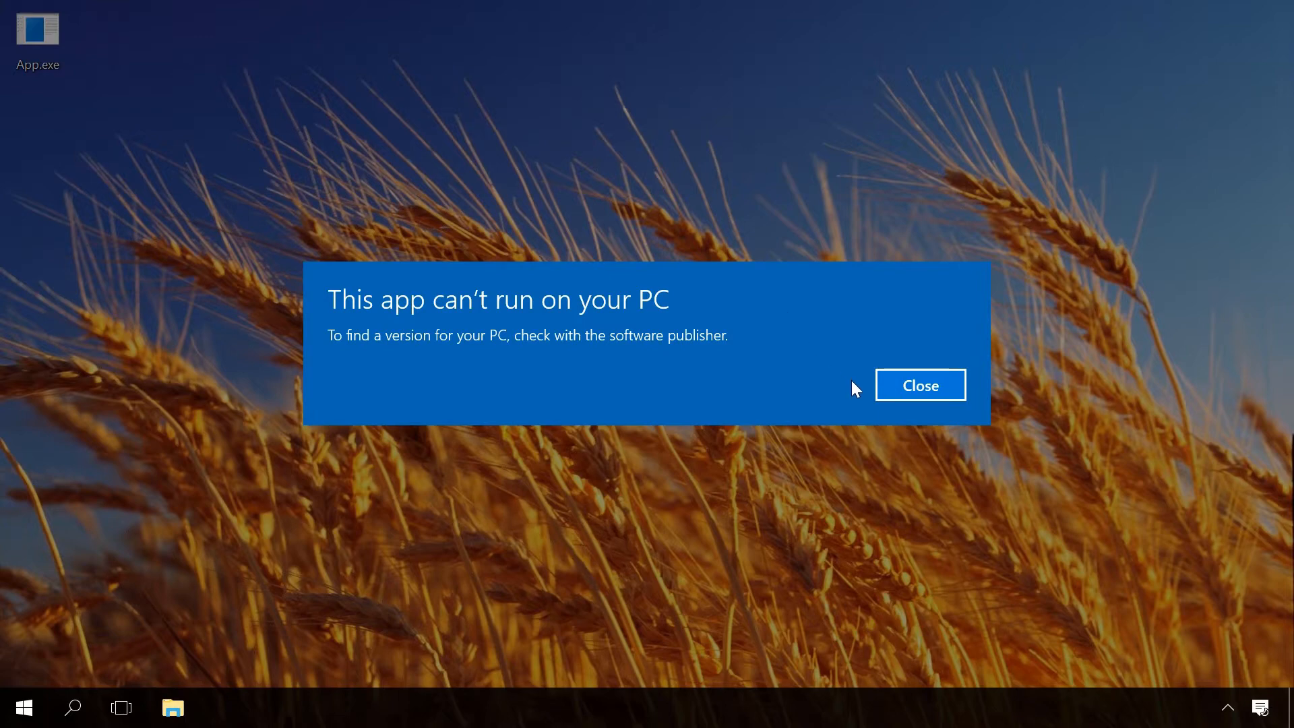
{"action": "left_click", "coordinate": [918, 384]}
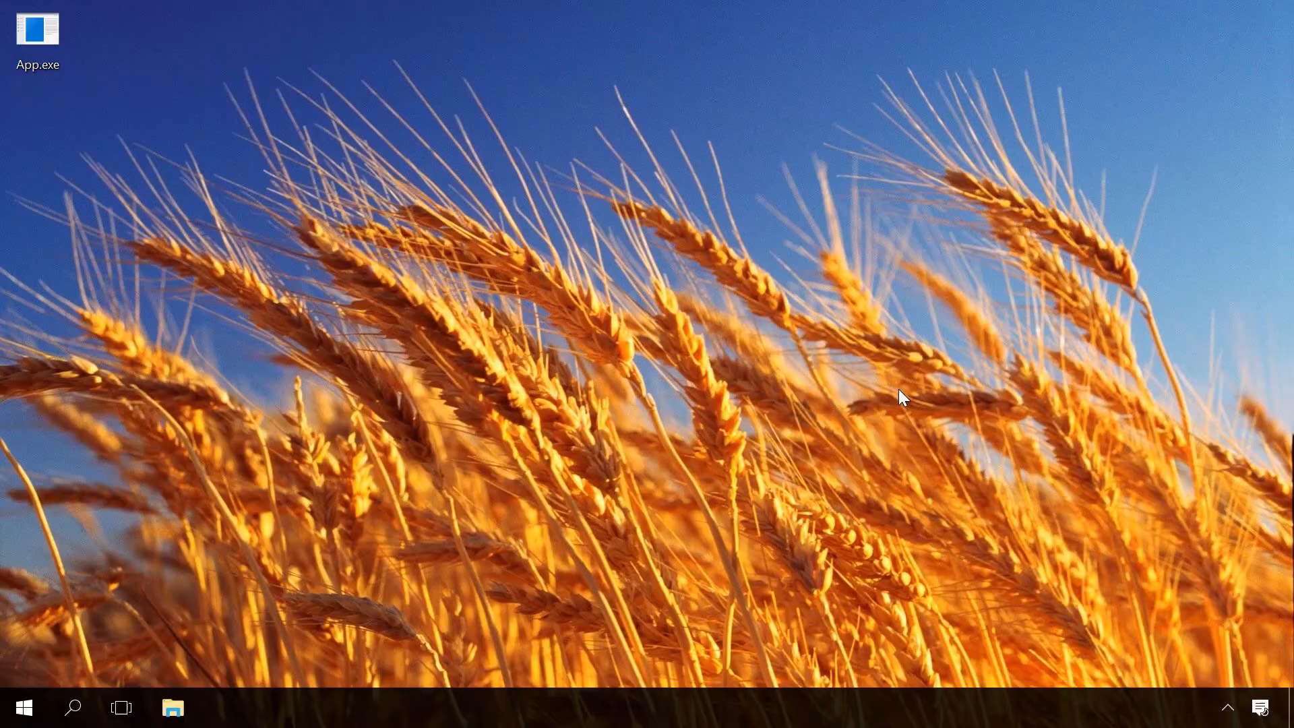
{"action": "mouse_move", "coordinate": [274, 209]}
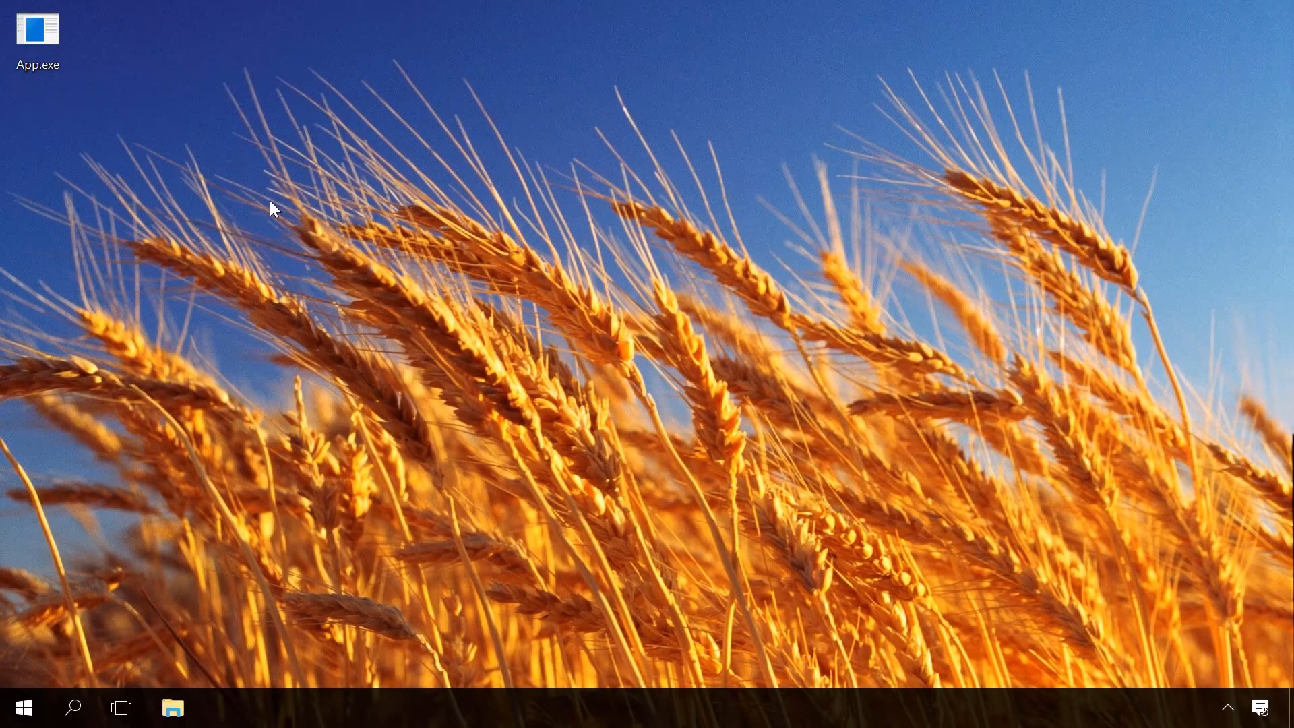
Step: Show App.exe's compatibility settings, starting then cancelling the compatibility troubleshooter
{"action": "left_click", "coordinate": [38, 31]}
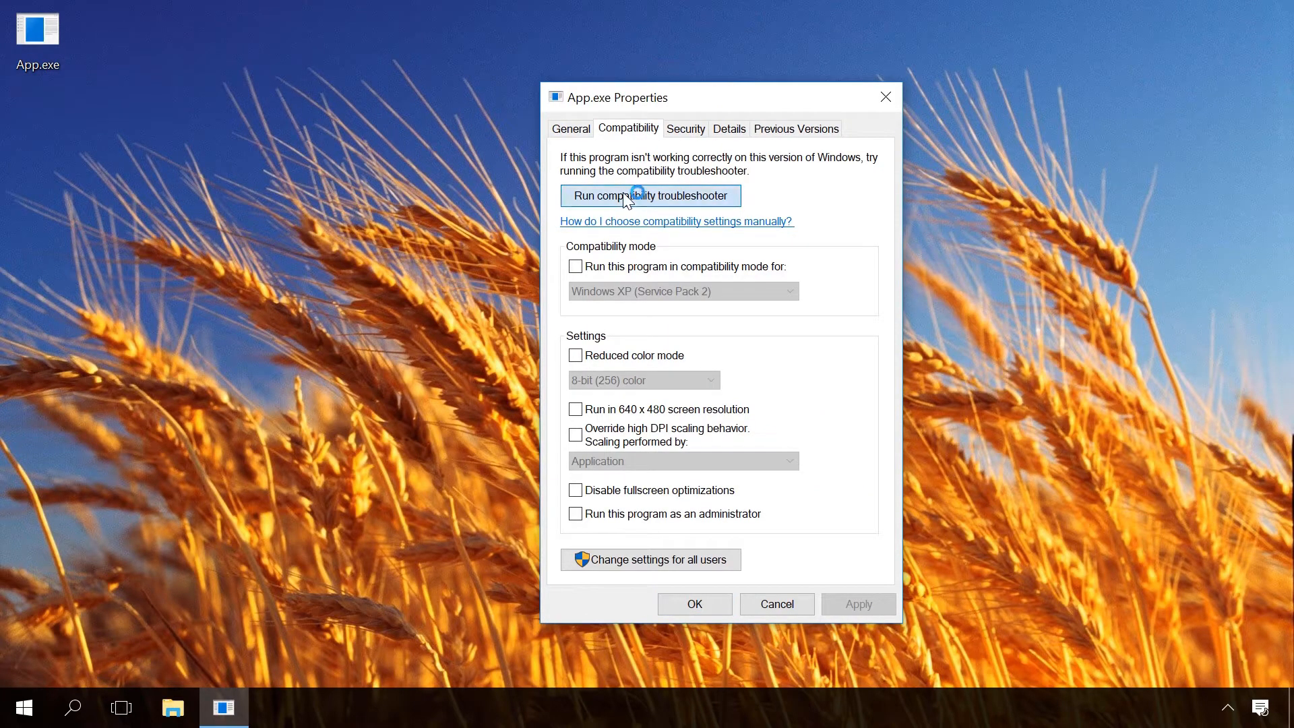
{"action": "left_click", "coordinate": [650, 196]}
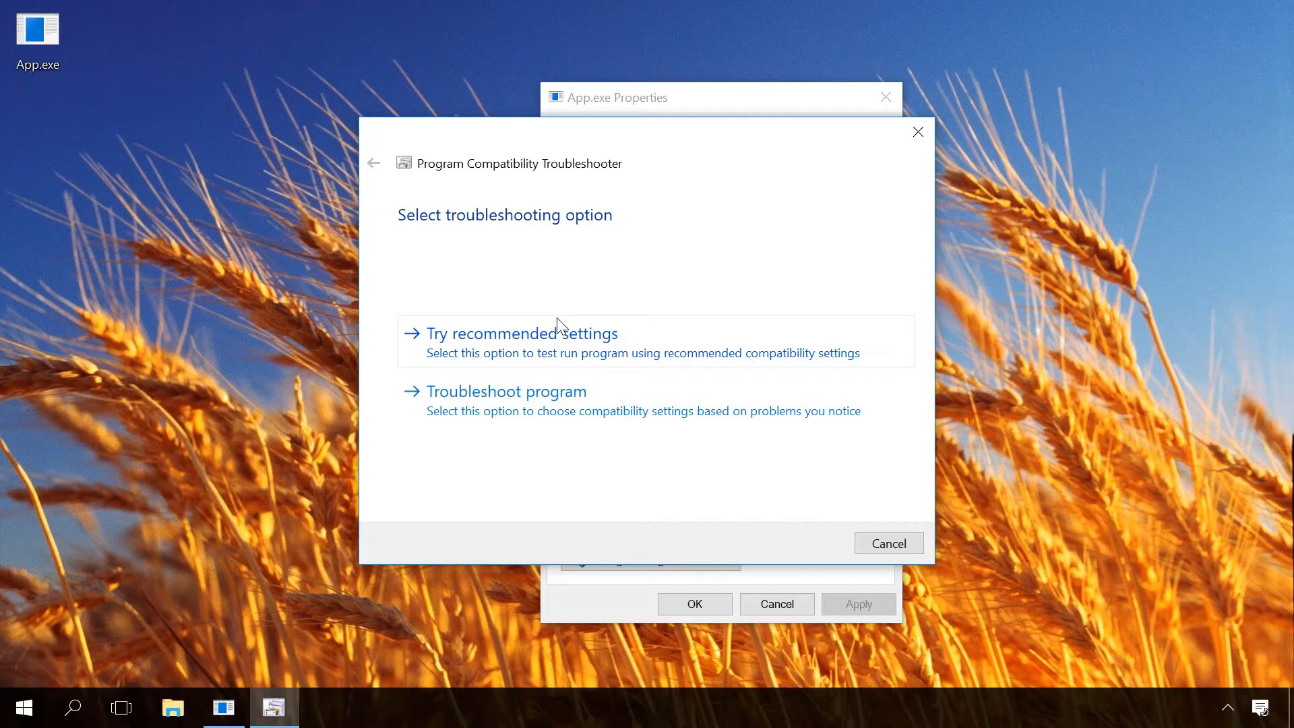
{"action": "mouse_move", "coordinate": [888, 543]}
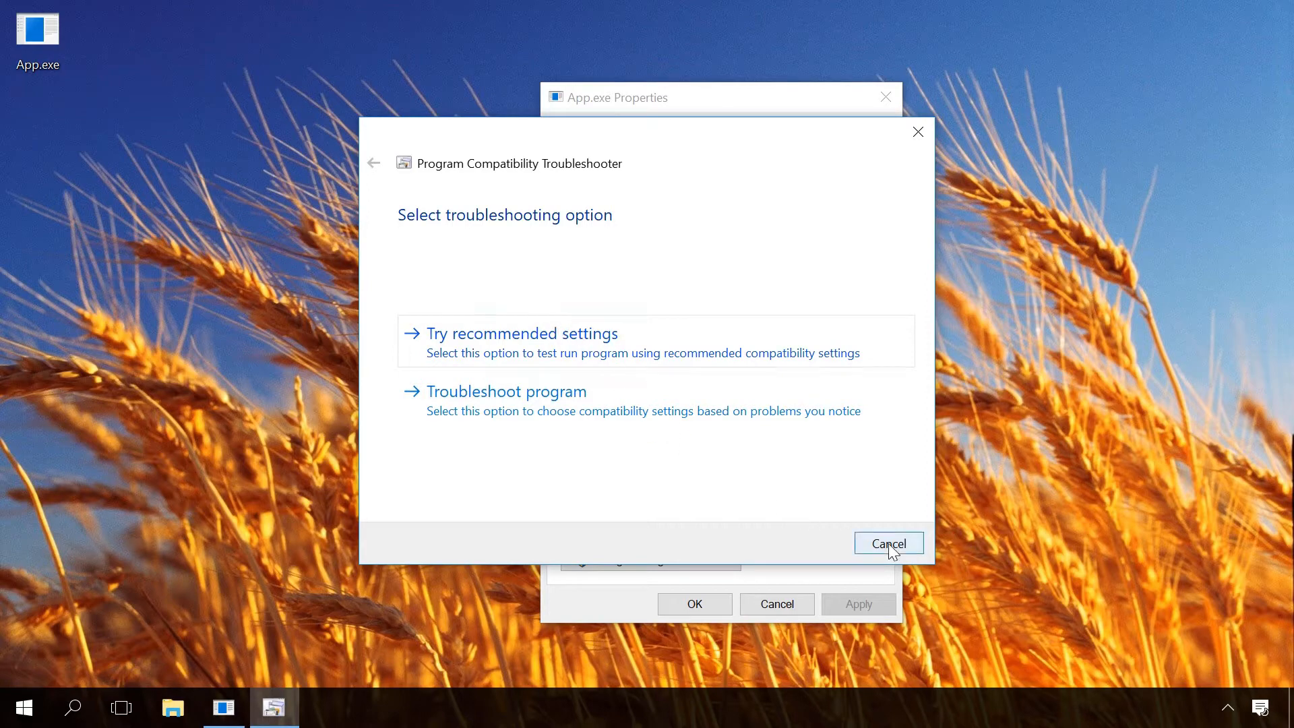
{"action": "left_click", "coordinate": [888, 543]}
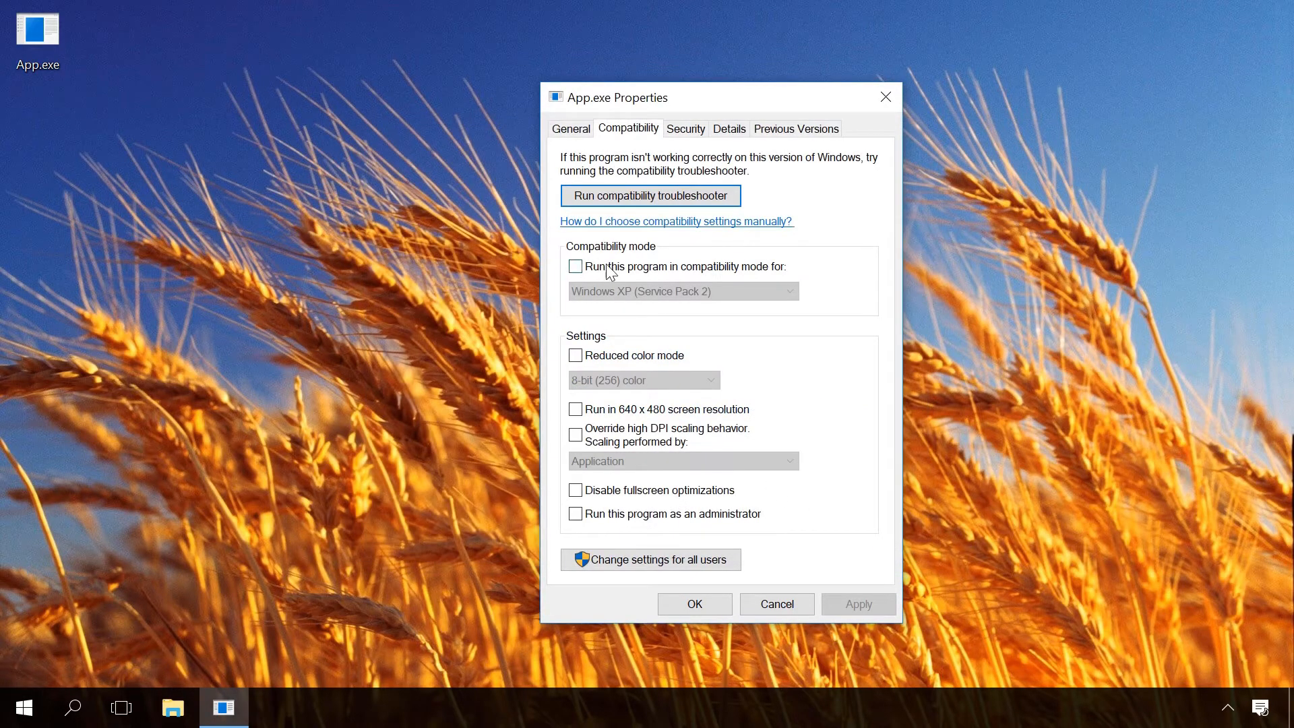
Step: Set App.exe to Windows XP SP2 compatibility mode and retest the launch, dismissing the warning
{"action": "left_click", "coordinate": [574, 265]}
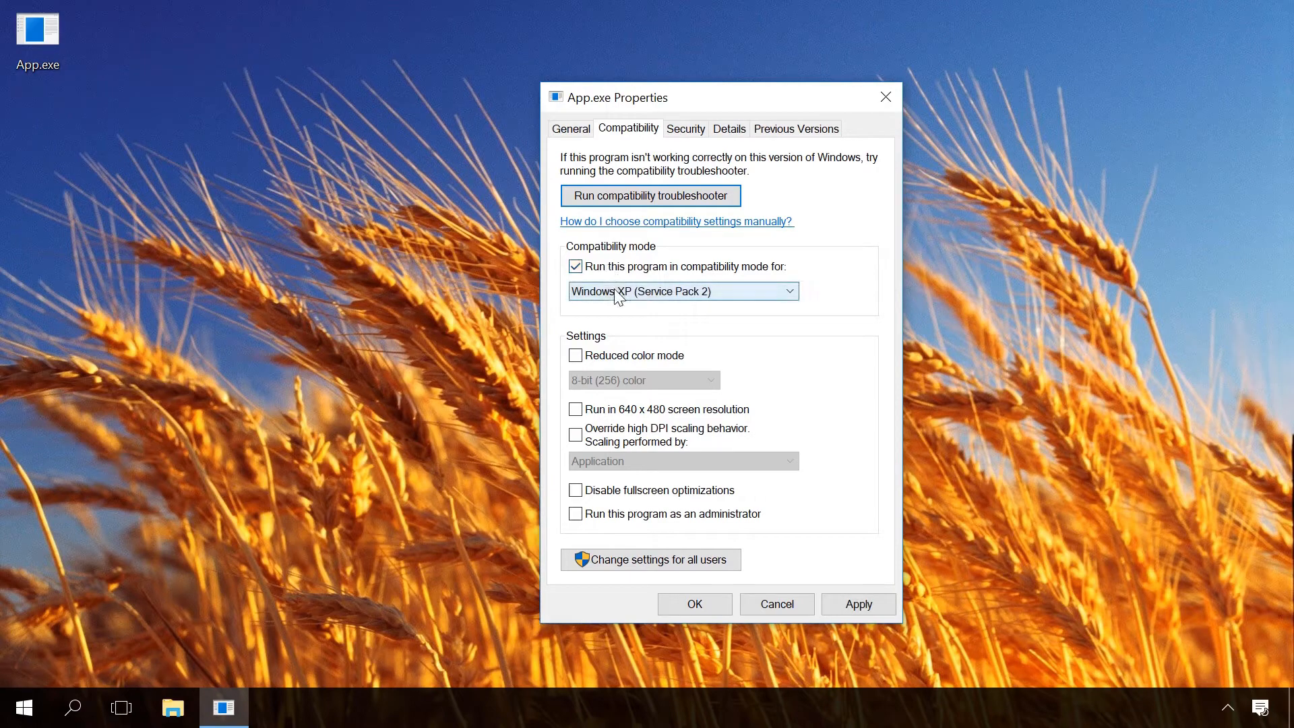
{"action": "left_click", "coordinate": [682, 291]}
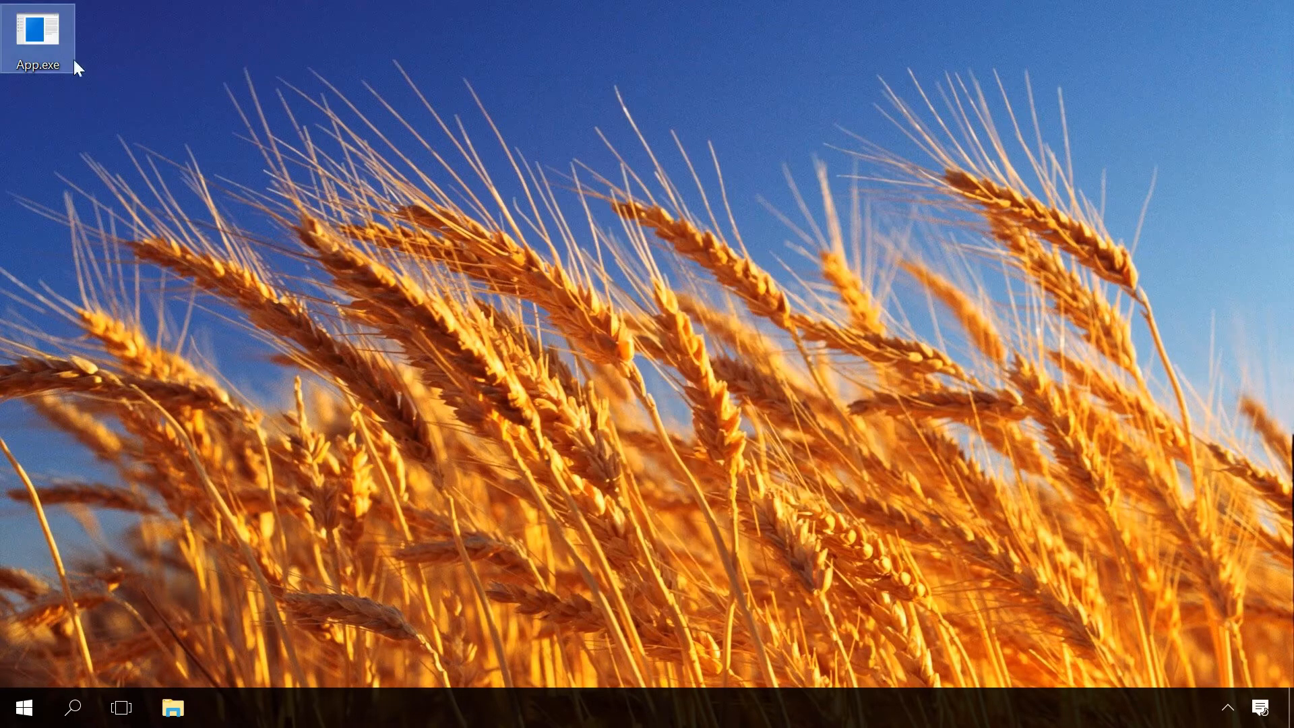
{"action": "double_click", "coordinate": [37, 31]}
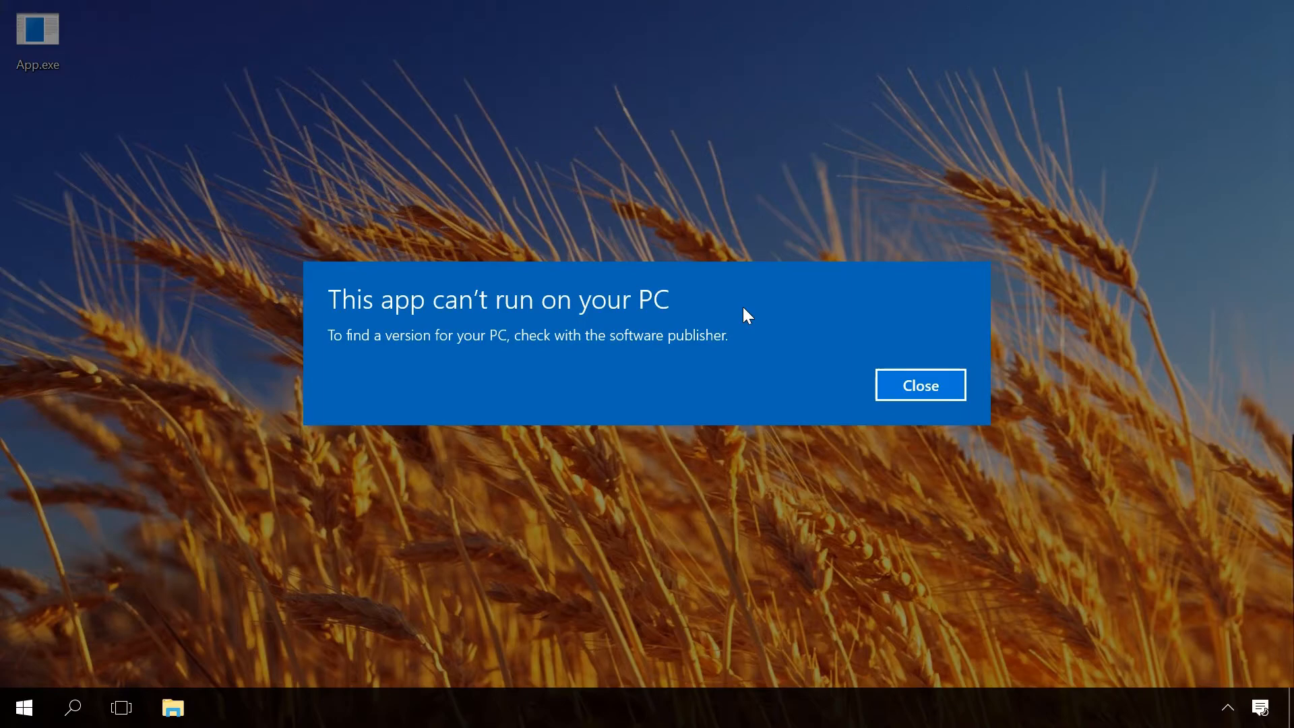
{"action": "left_click", "coordinate": [919, 384]}
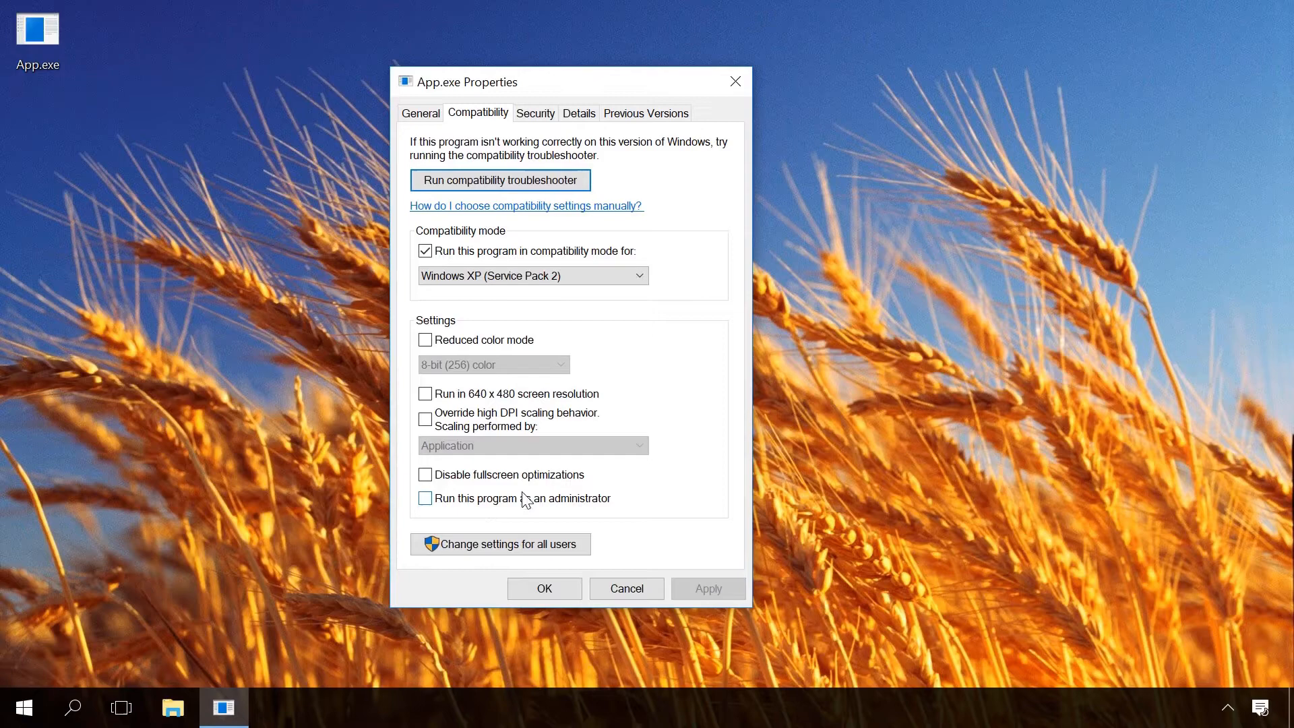
Step: Make App.exe always run as administrator and save the properties
{"action": "left_click", "coordinate": [424, 497]}
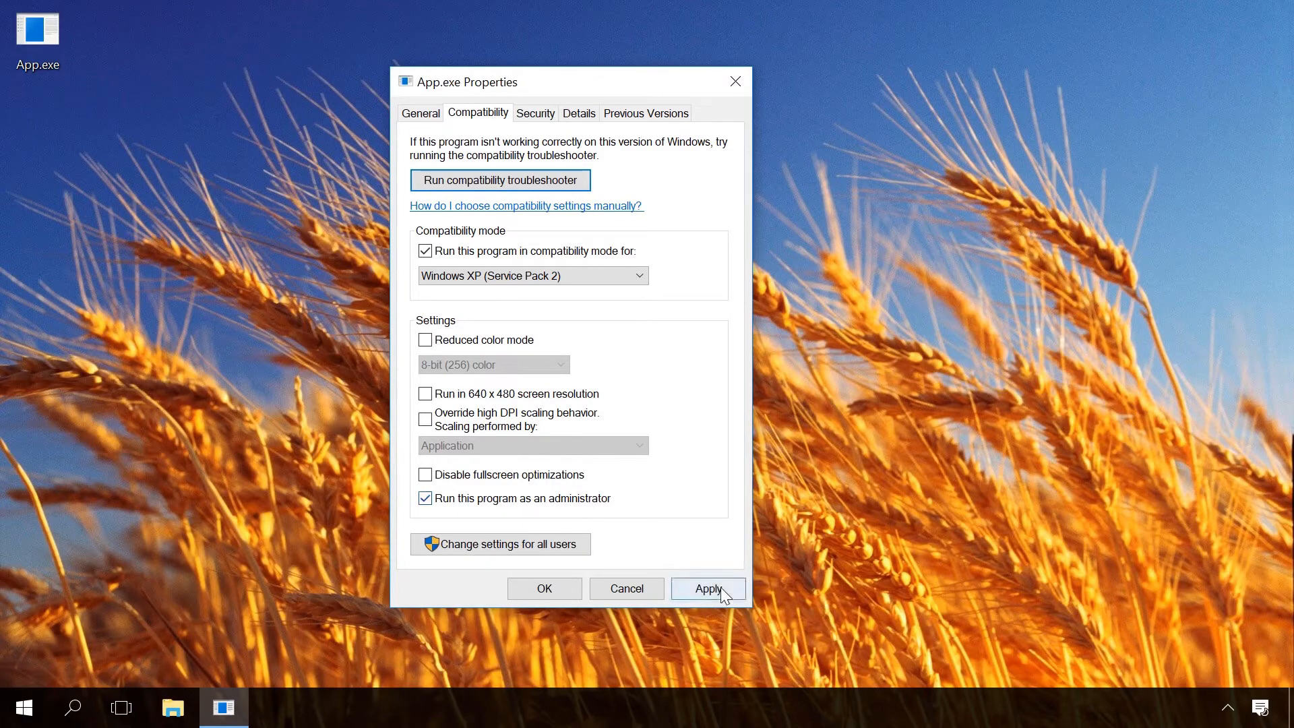
{"action": "left_click", "coordinate": [707, 589]}
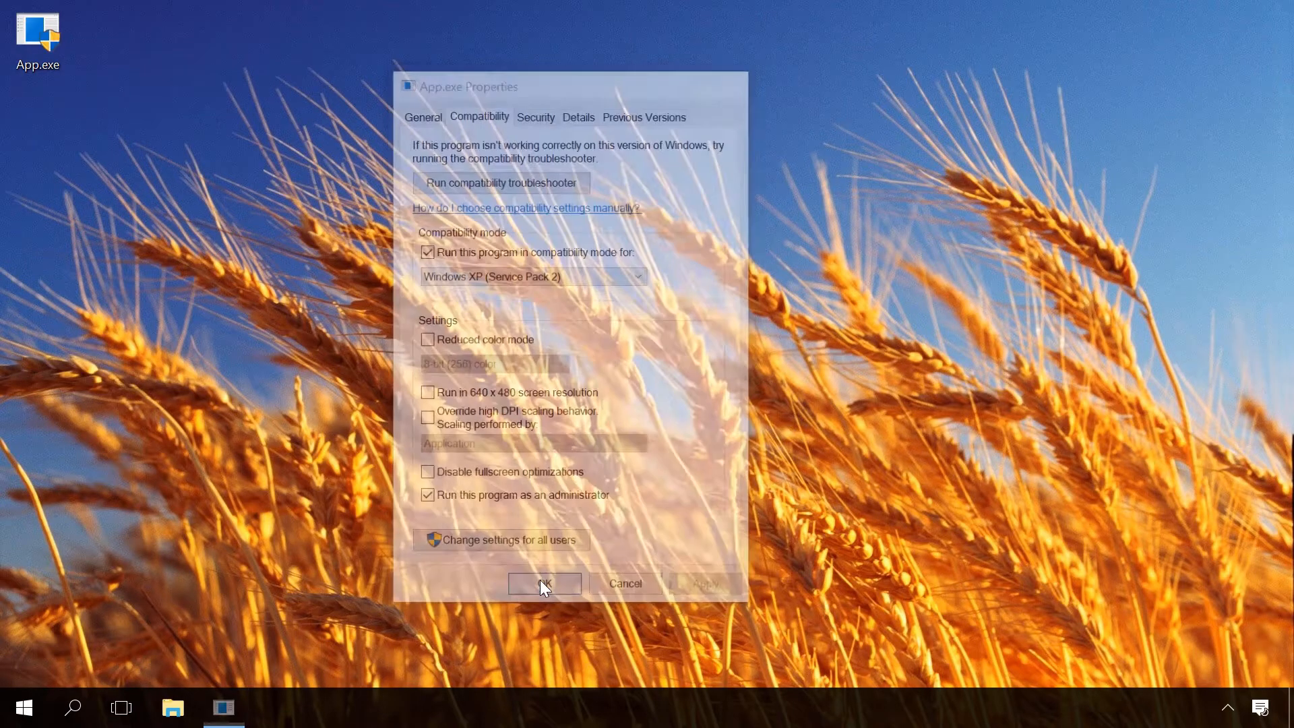
{"action": "left_click", "coordinate": [543, 584]}
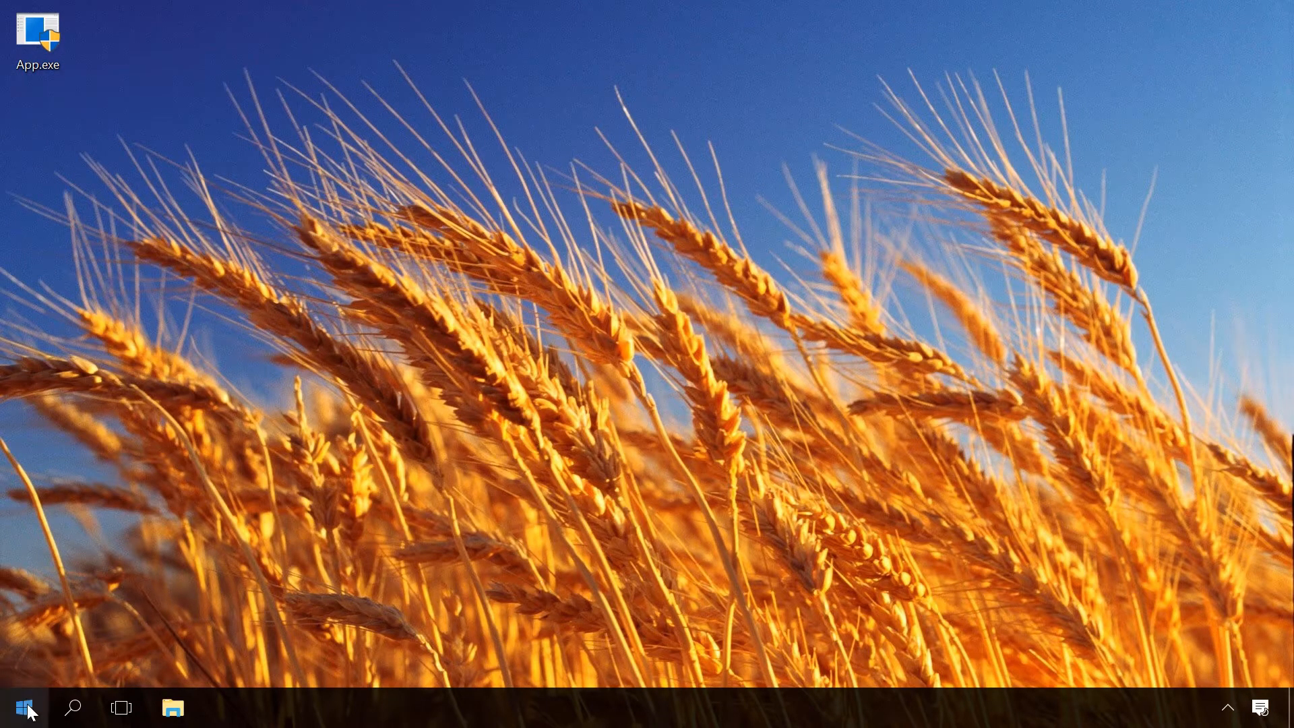
{"action": "left_click", "coordinate": [24, 708]}
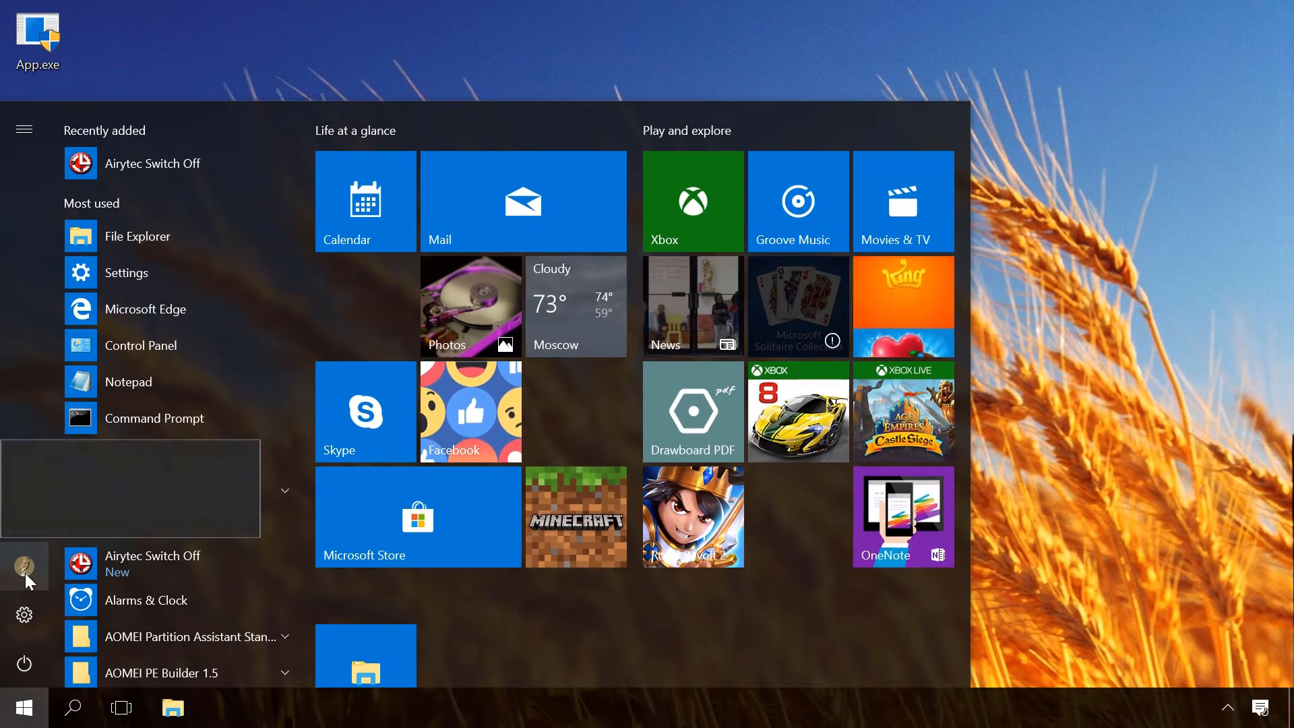
{"action": "left_click", "coordinate": [25, 565]}
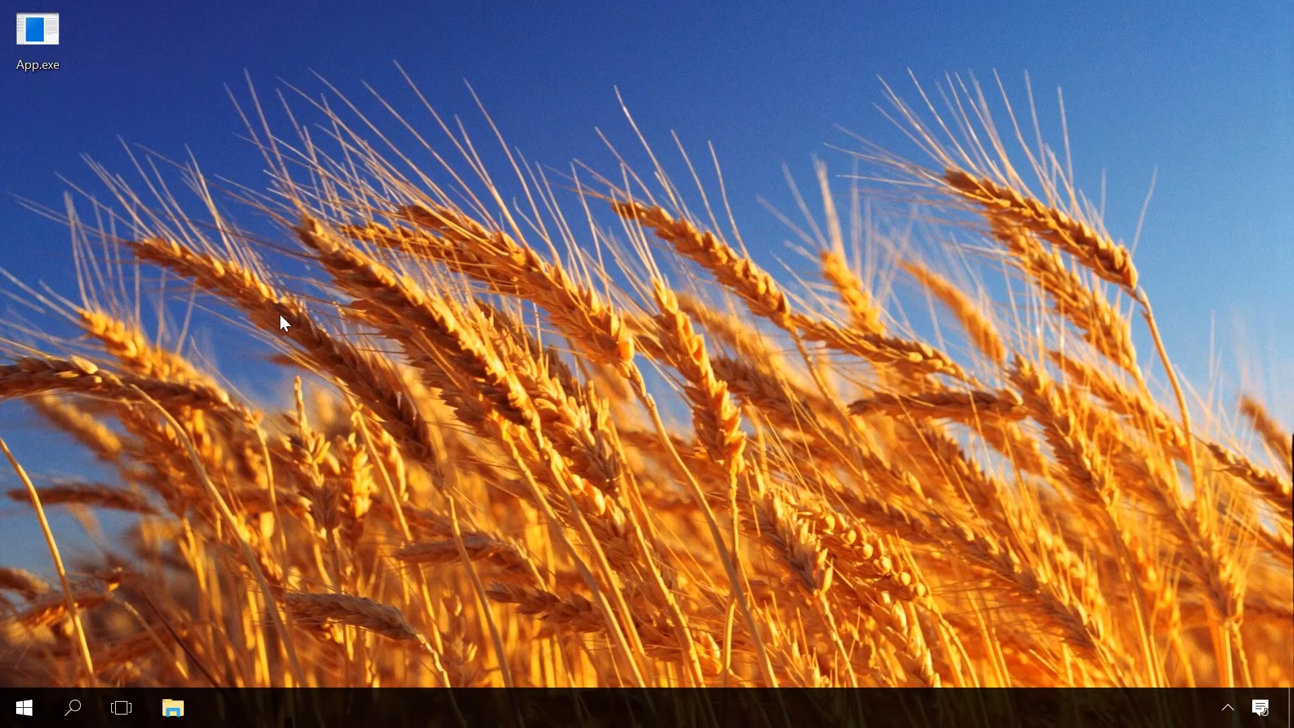
{"action": "right_click", "coordinate": [38, 38]}
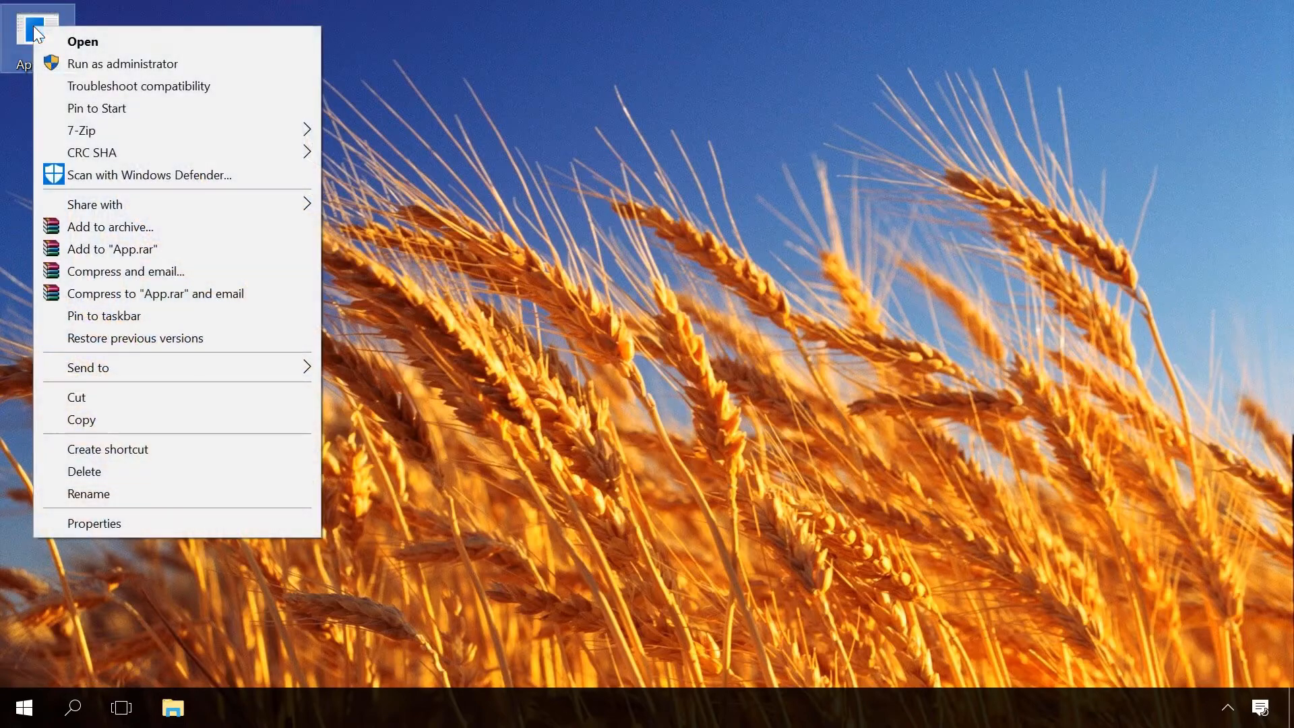
{"action": "left_click", "coordinate": [82, 41]}
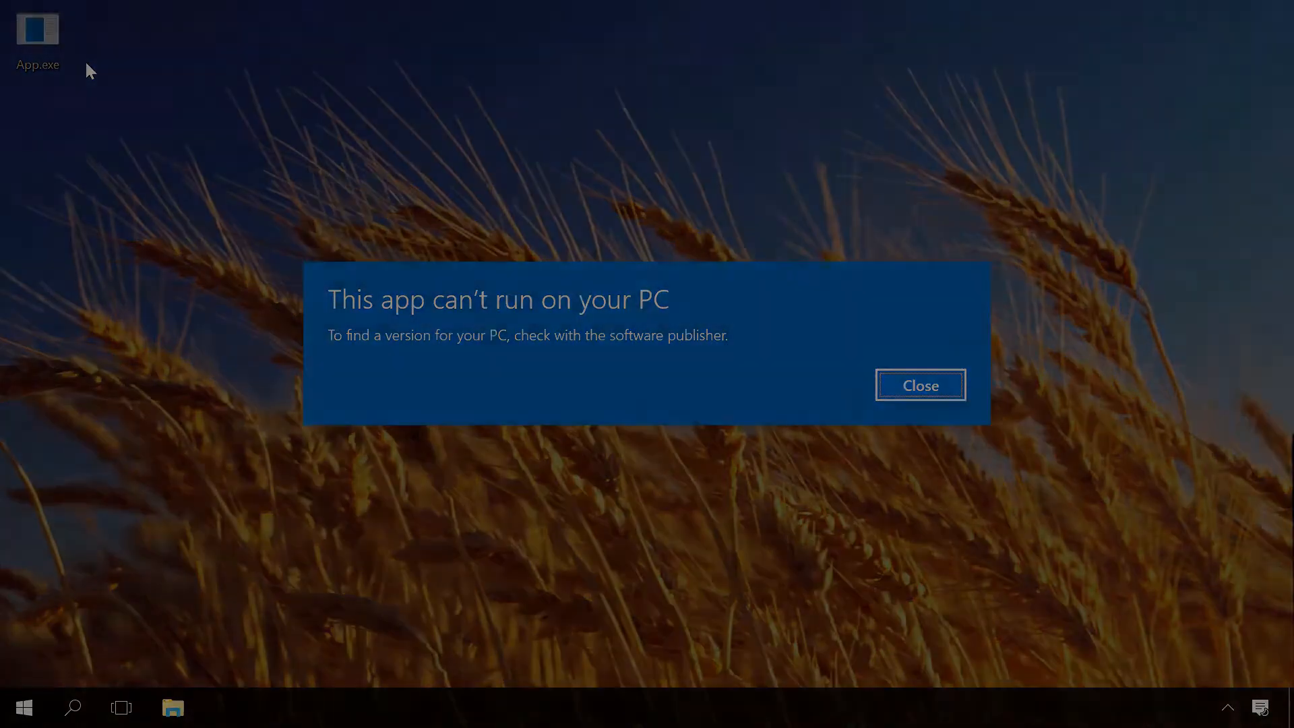
{"action": "left_click", "coordinate": [919, 384]}
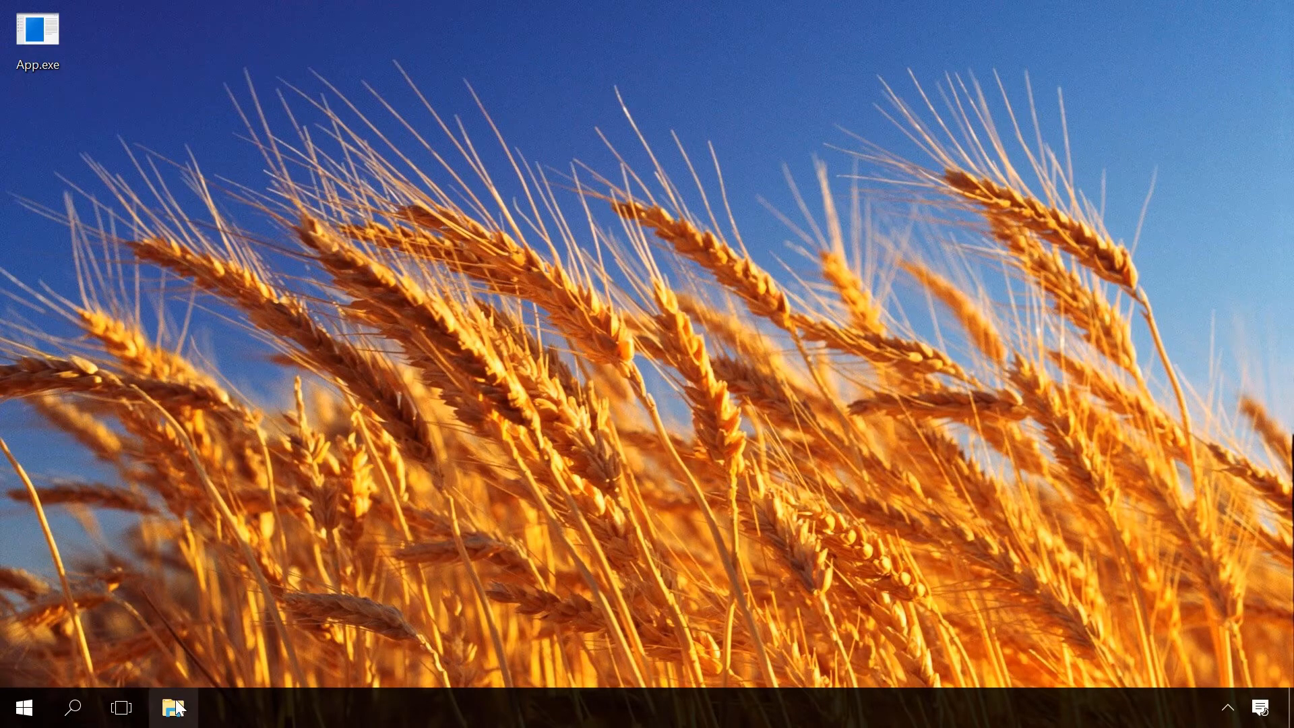
Step: Show This PC's system information from File Explorer's context menu
{"action": "left_click", "coordinate": [173, 708]}
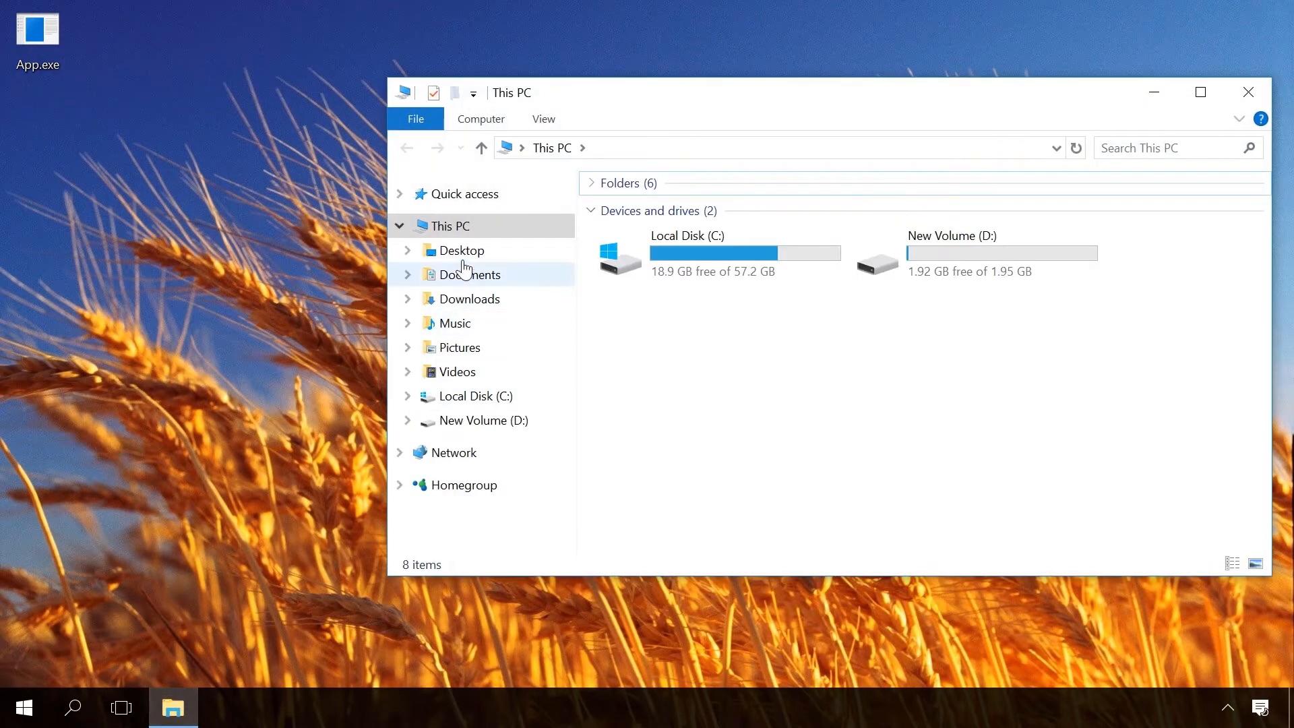
{"action": "right_click", "coordinate": [452, 225]}
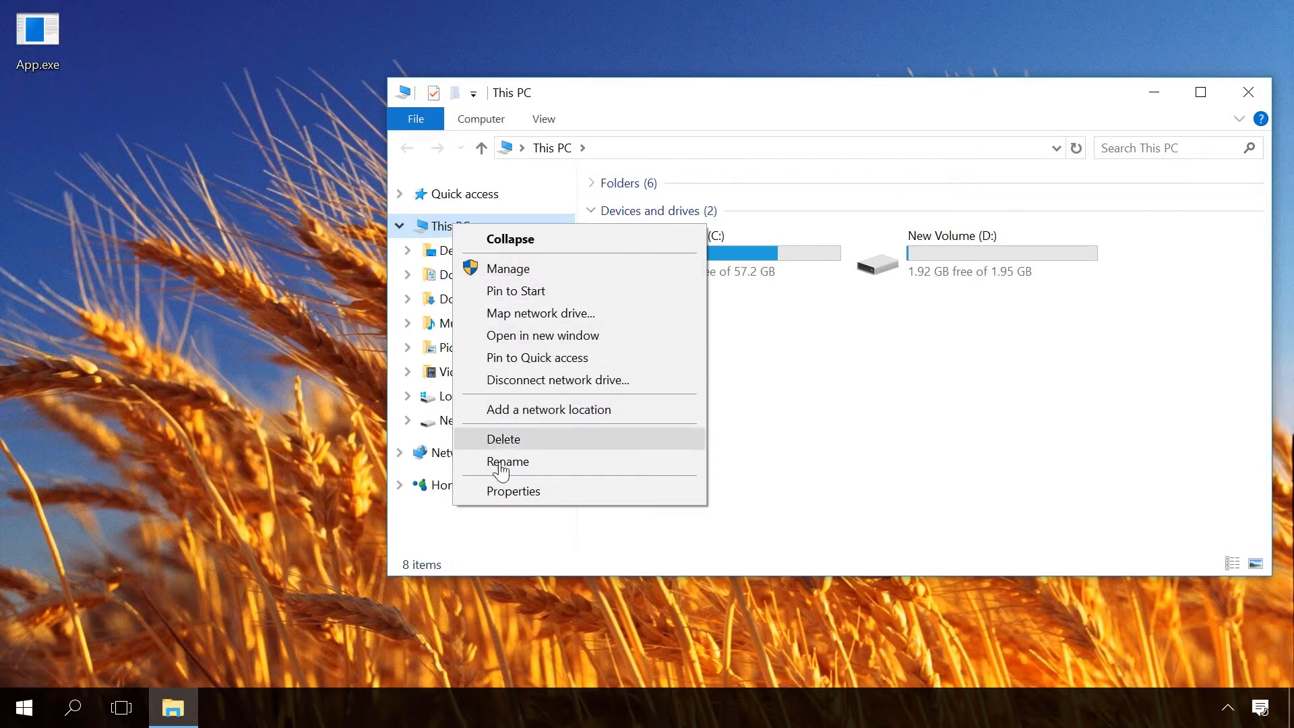
{"action": "left_click", "coordinate": [512, 491]}
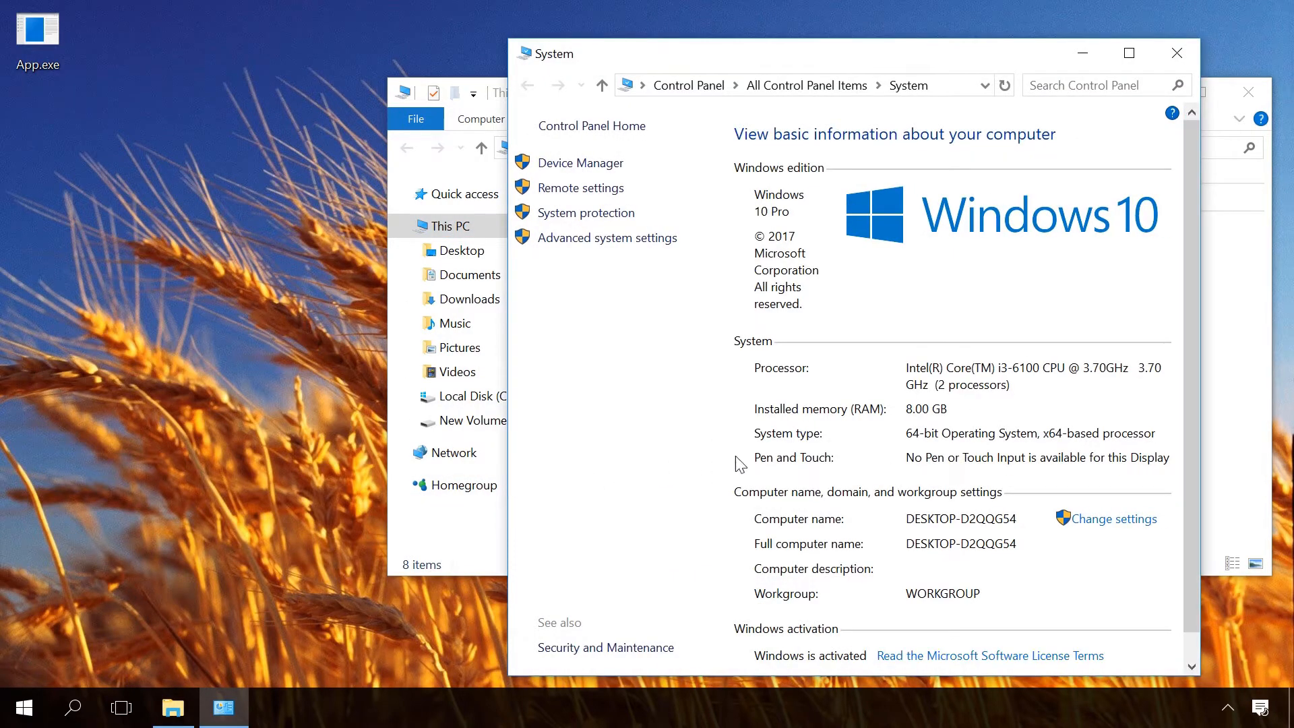
{"action": "mouse_move", "coordinate": [833, 438]}
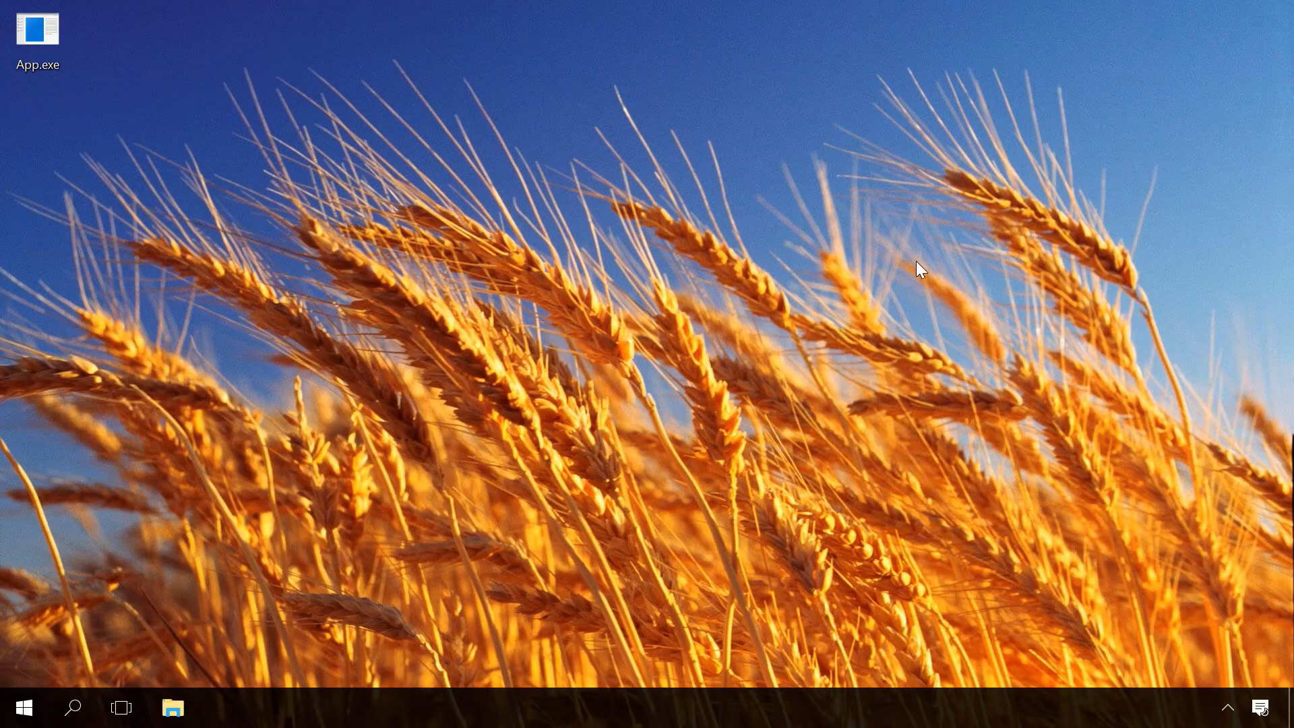
{"action": "double_click", "coordinate": [37, 29]}
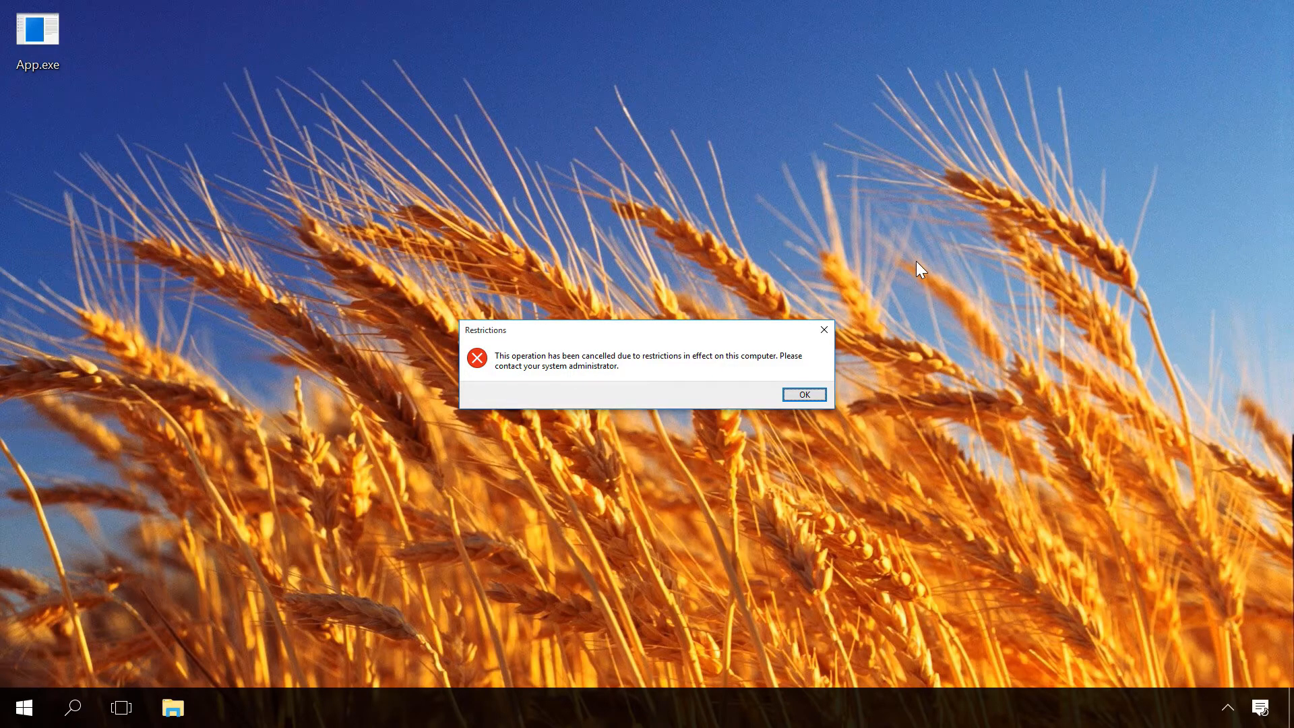
{"action": "left_click", "coordinate": [802, 394]}
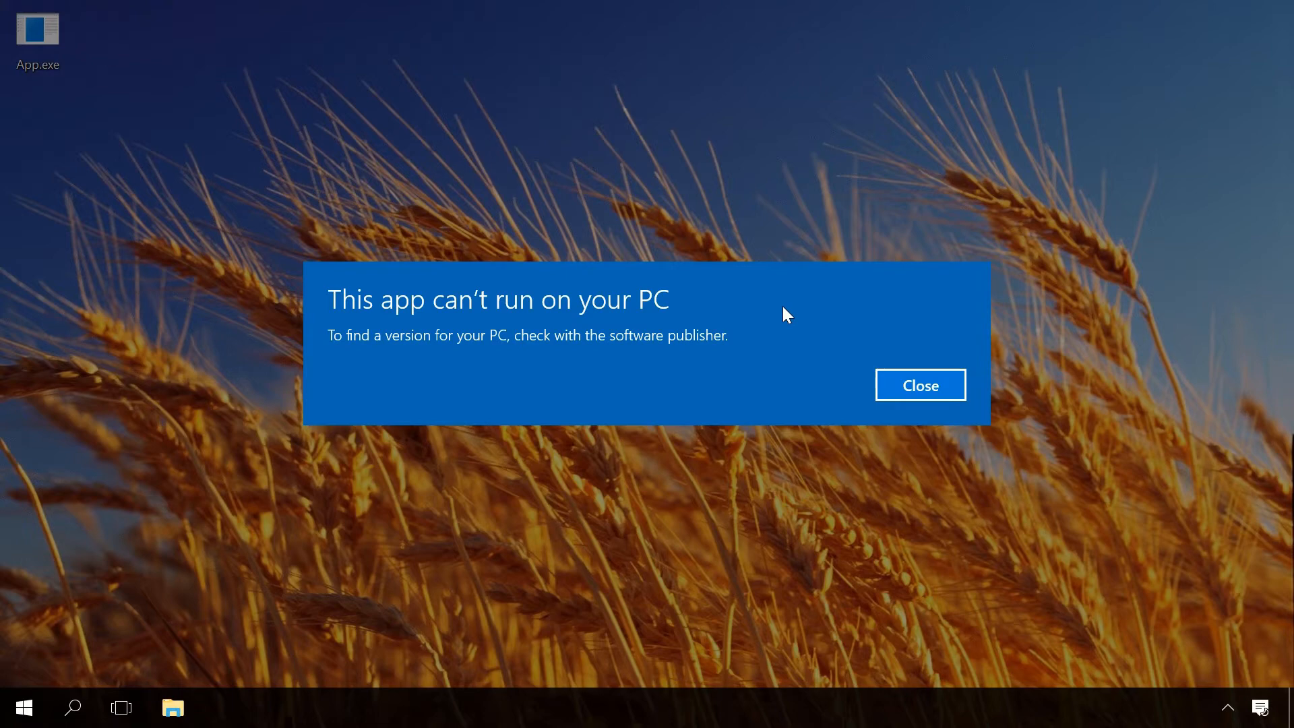
{"action": "left_click", "coordinate": [919, 384]}
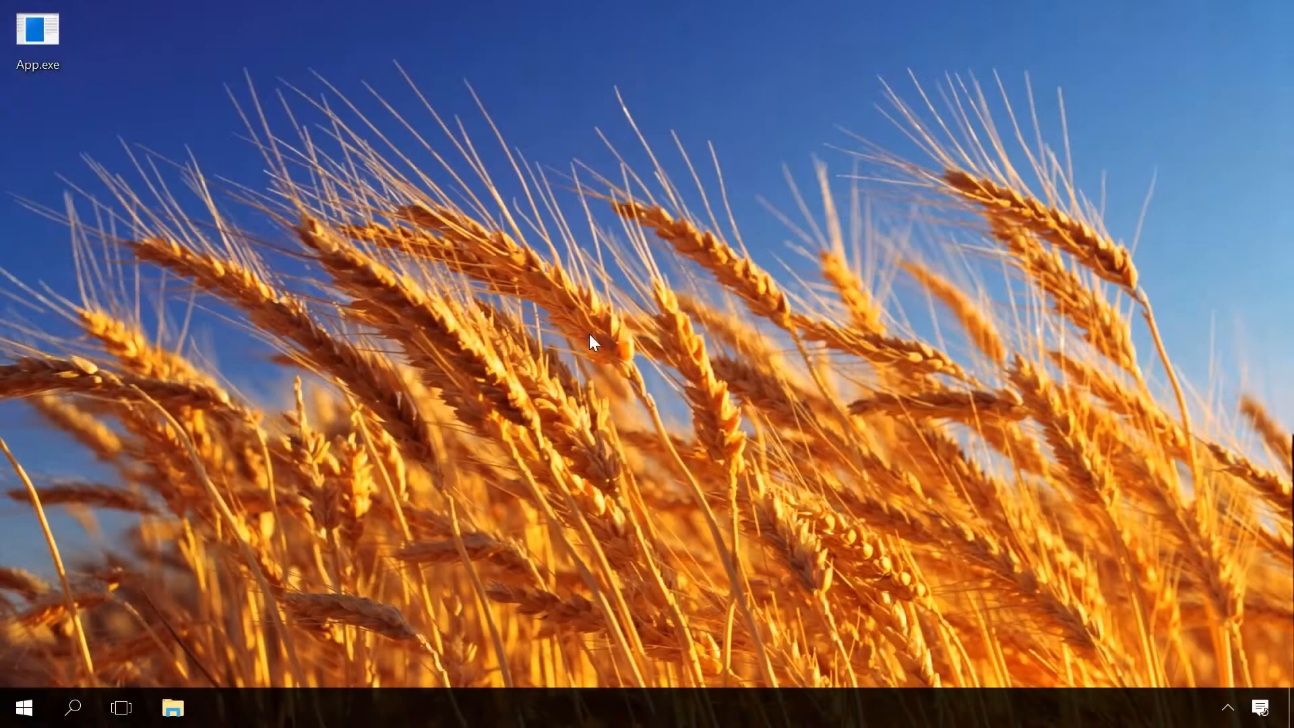
Step: Reach Windows Defender Security Center through Settings > Update & security
{"action": "left_click", "coordinate": [25, 707]}
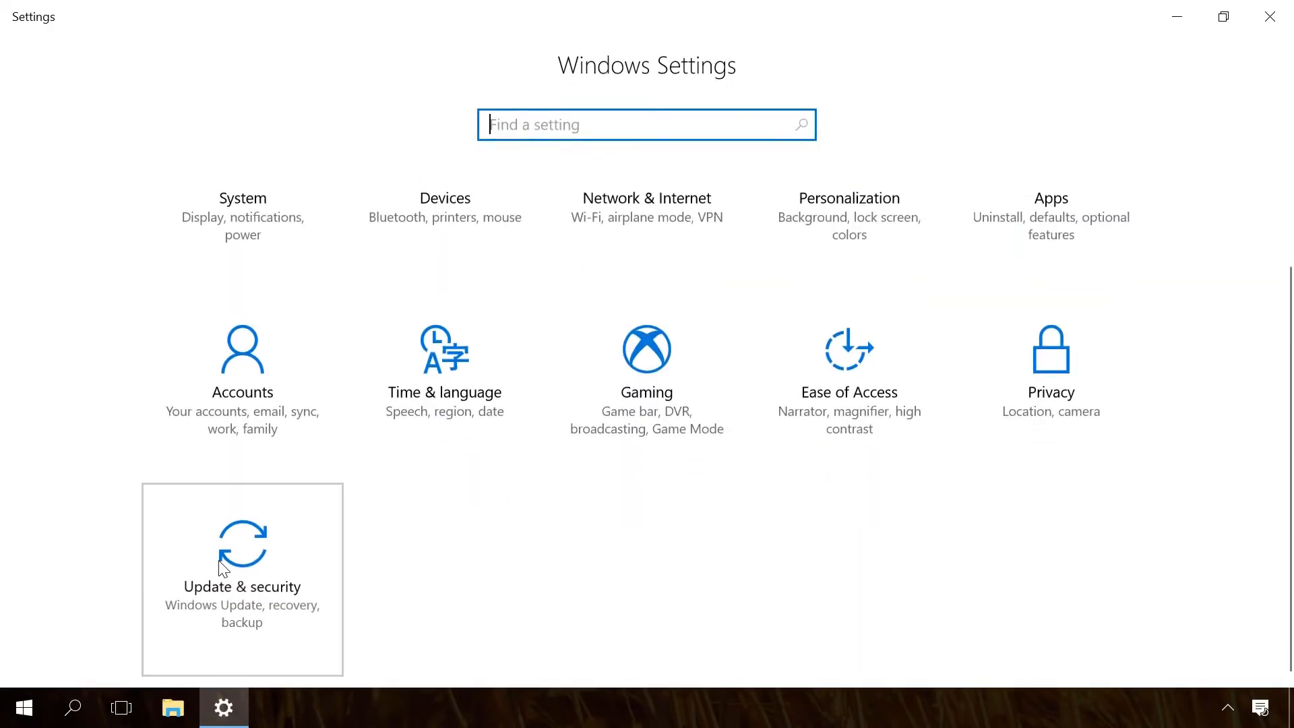
{"action": "left_click", "coordinate": [241, 560]}
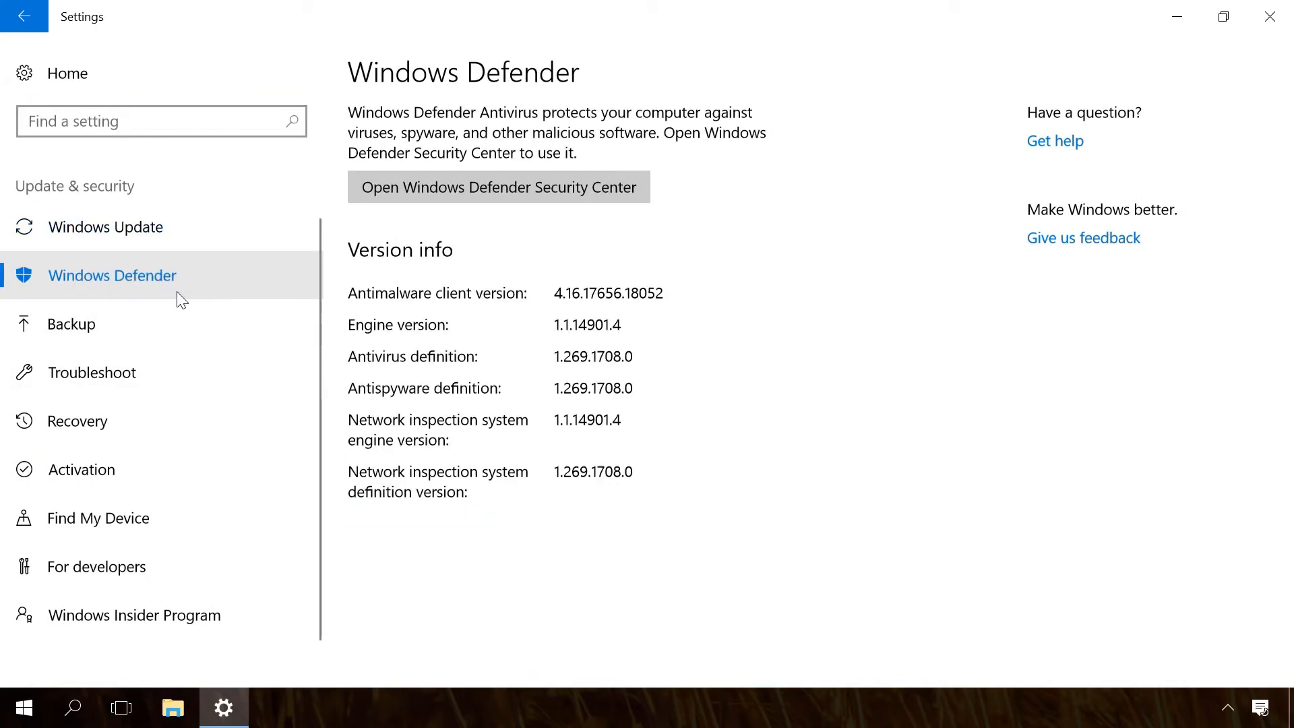
{"action": "left_click", "coordinate": [499, 186]}
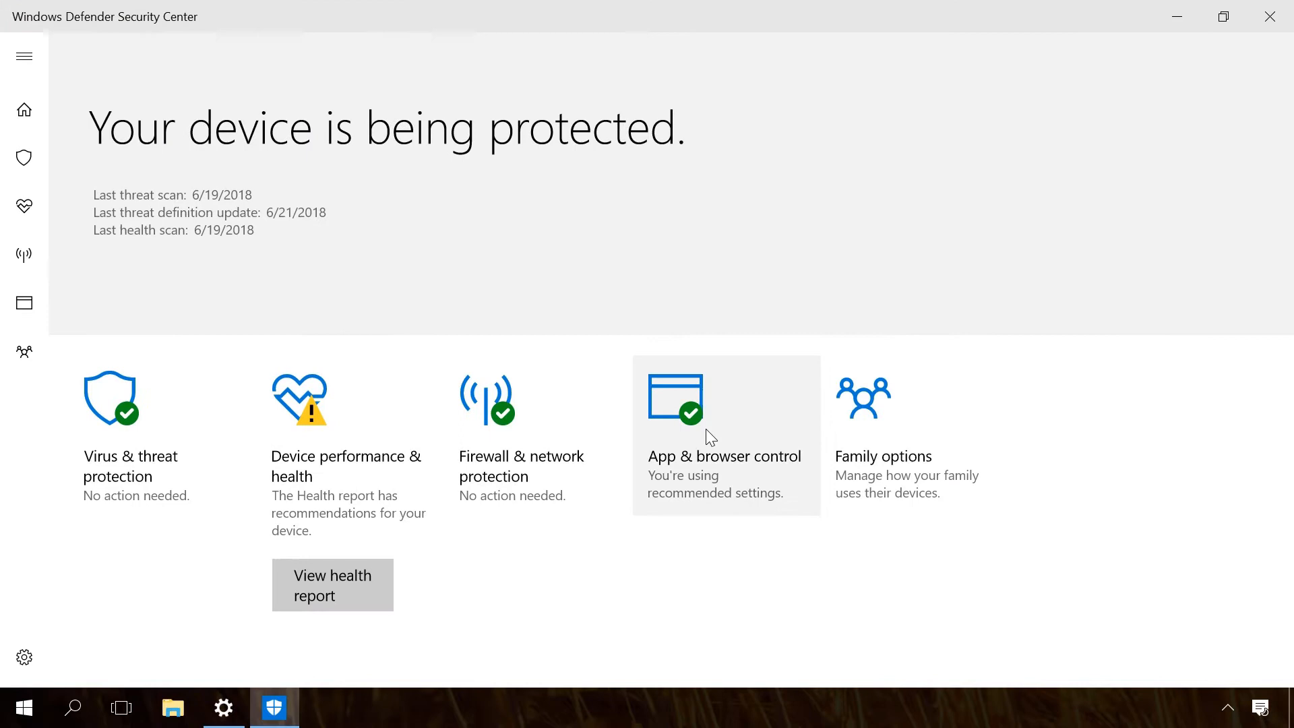
Step: Turn SmartScreen for Windows Store apps off under App & browser control
{"action": "left_click", "coordinate": [724, 456]}
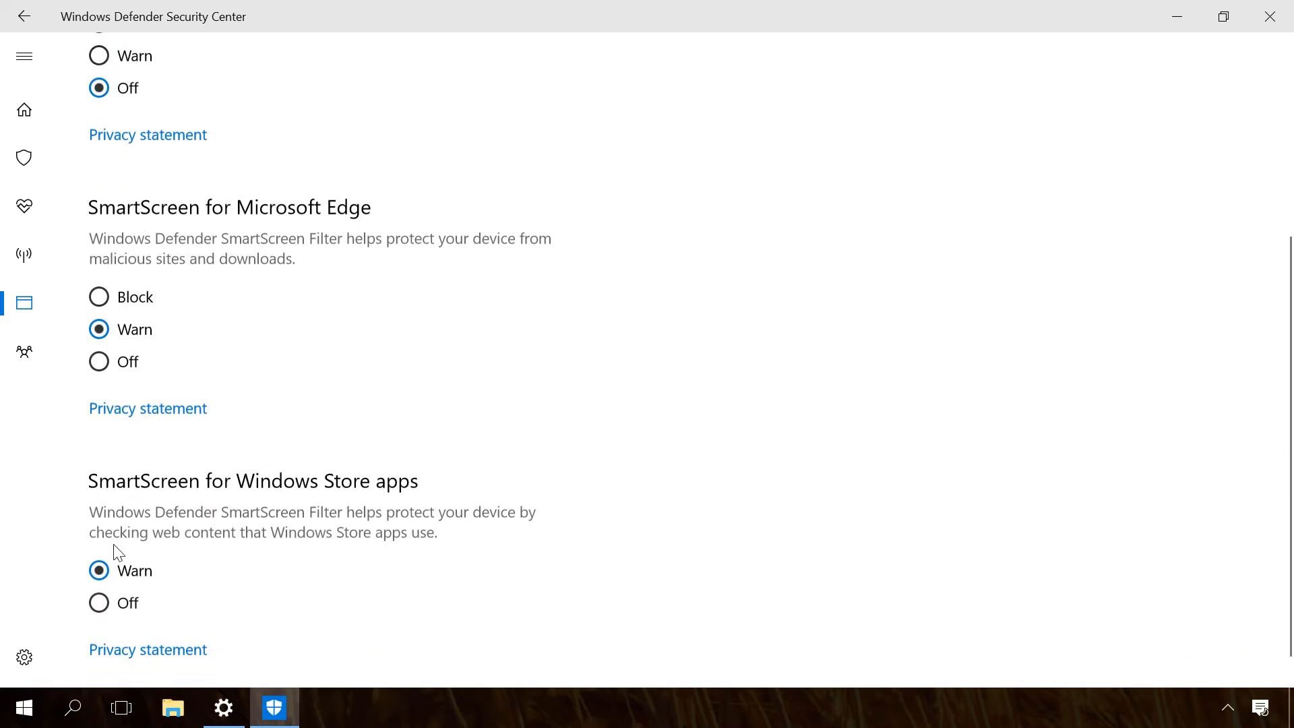
{"action": "left_click", "coordinate": [99, 602]}
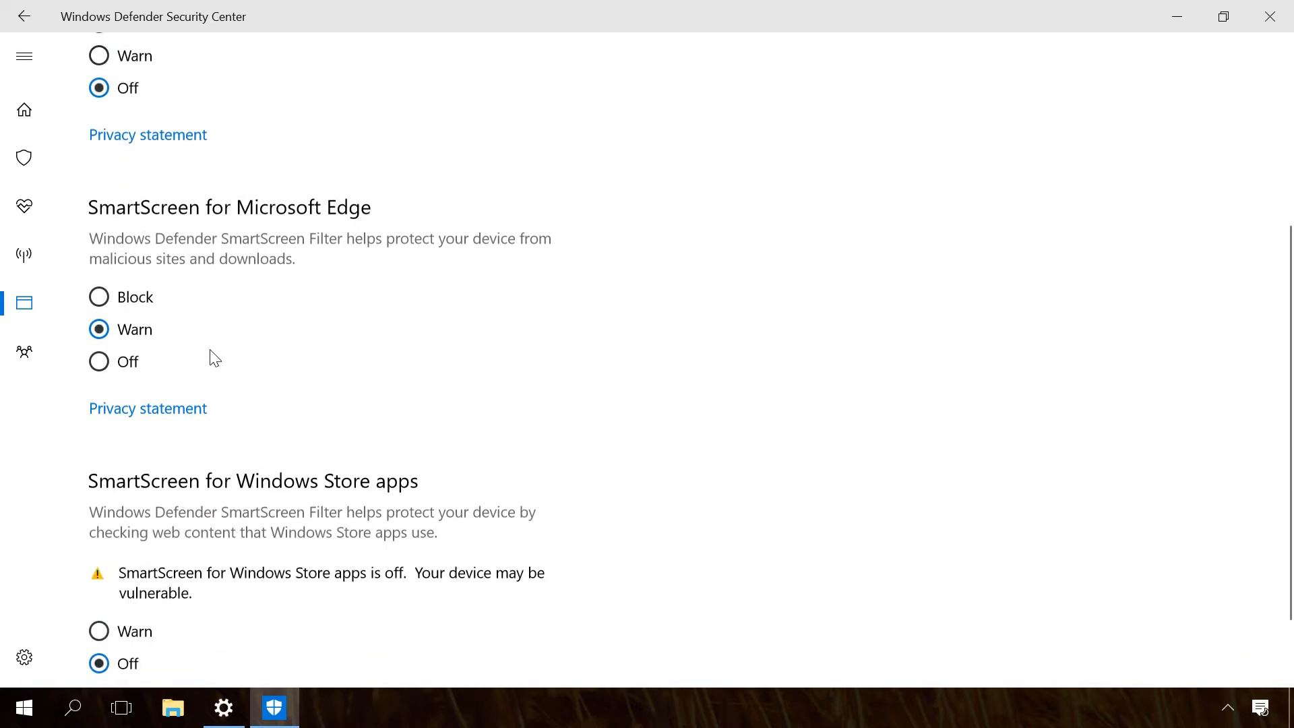
{"action": "left_click", "coordinate": [99, 361]}
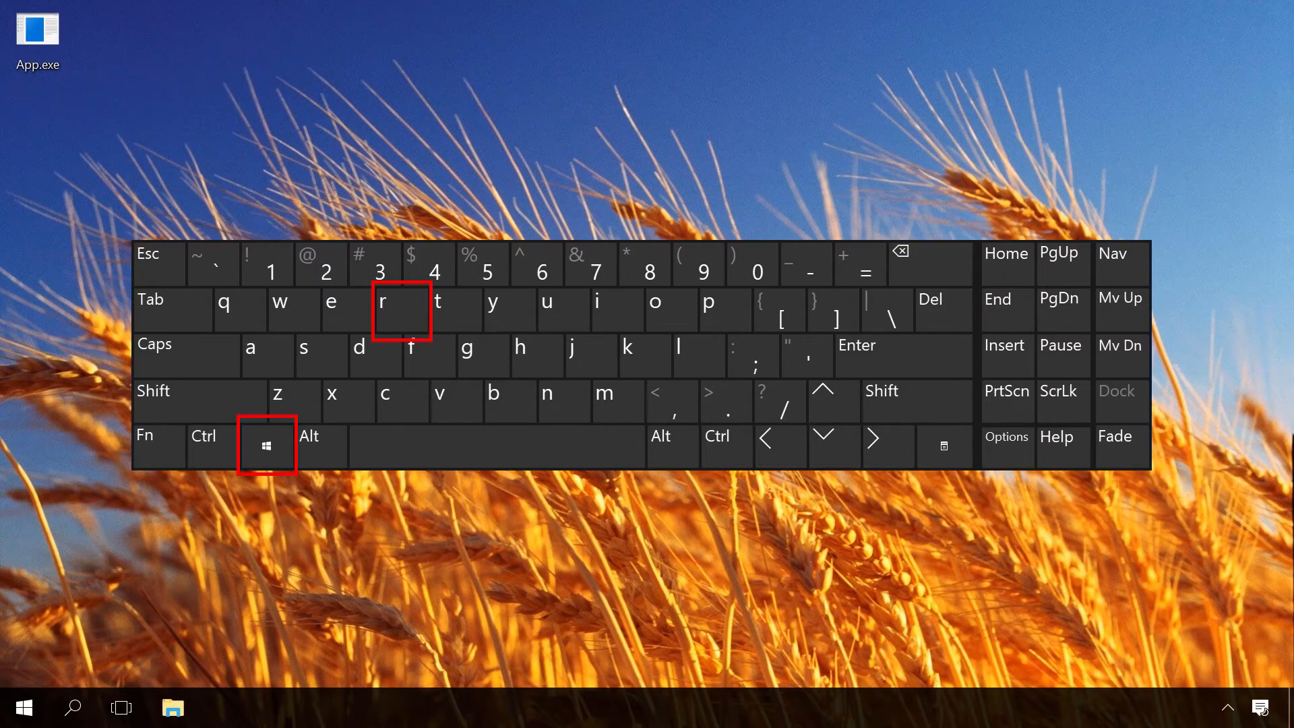
Step: Launch regedit from the Run box
{"action": "key", "text": "win+r"}
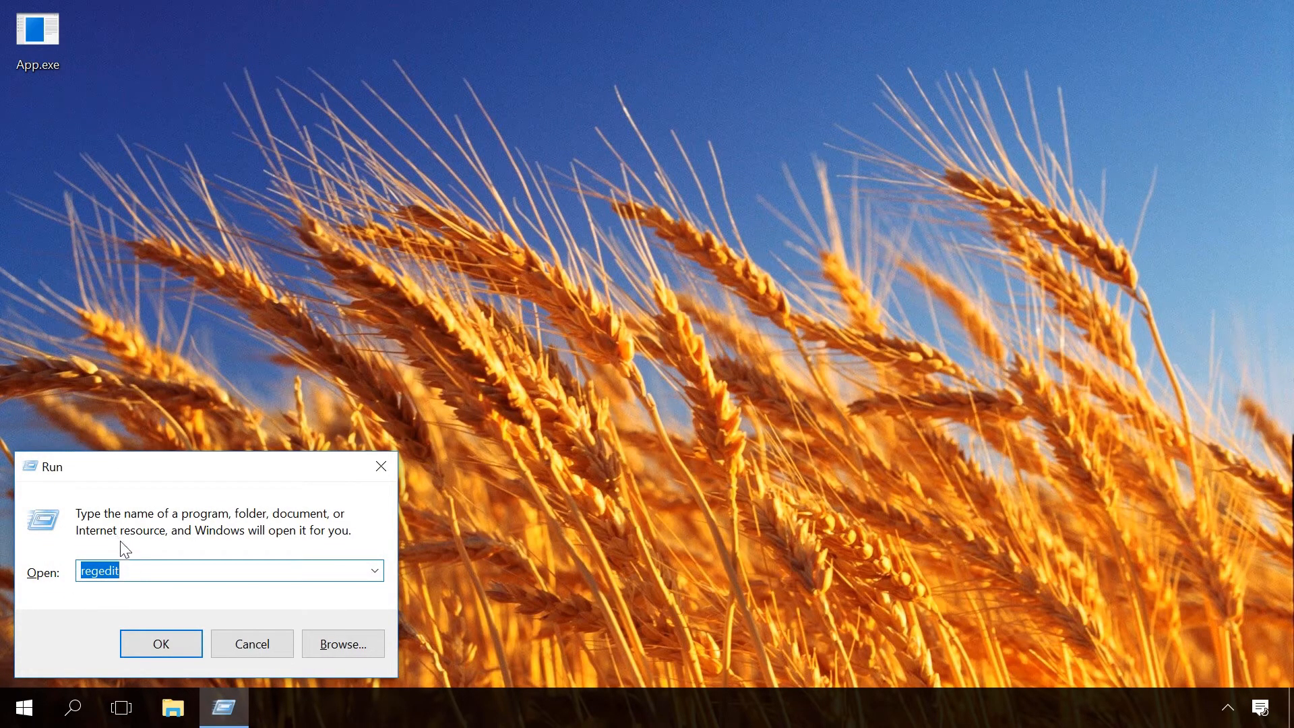
{"action": "left_click", "coordinate": [160, 642]}
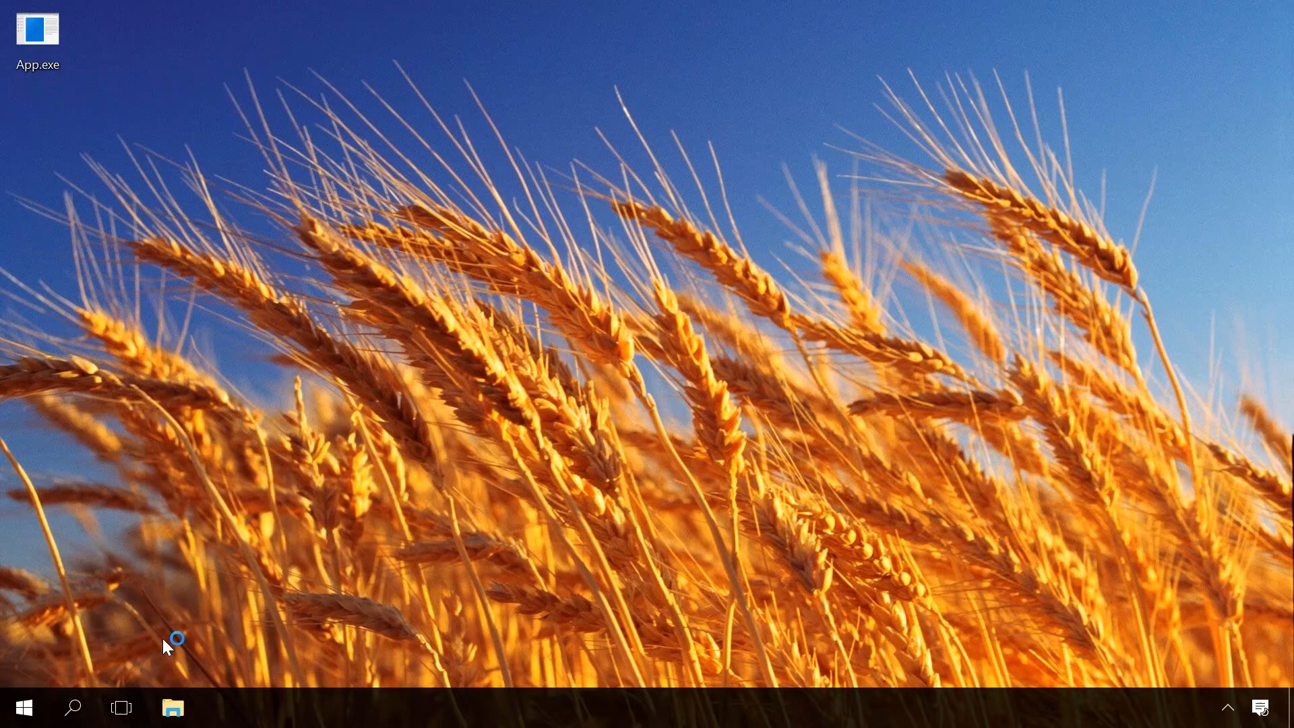
Step: Get Registry Editor open at its top-level Computer view
{"action": "double_click", "coordinate": [37, 28]}
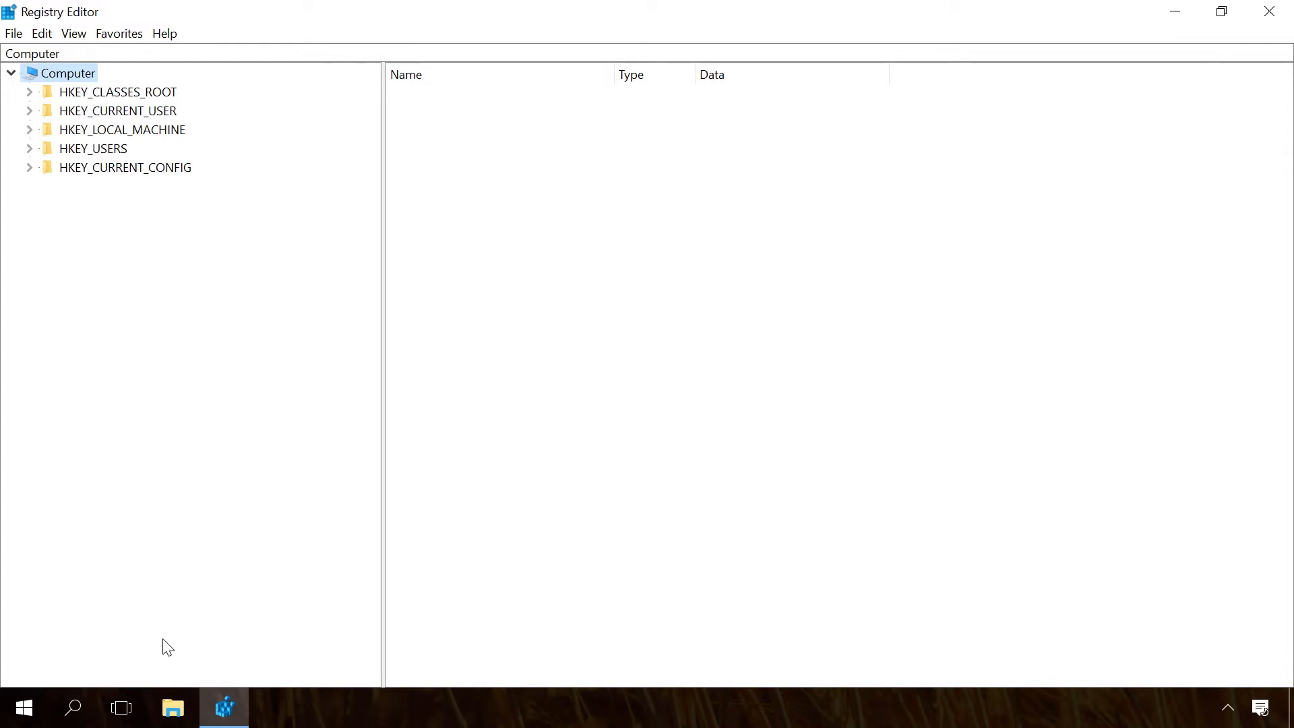
Step: Add an EnableSmartScreen DWORD of 0 under HKLM\SOFTWARE\Policies\Microsoft\Windows\System
{"action": "left_click", "coordinate": [170, 564]}
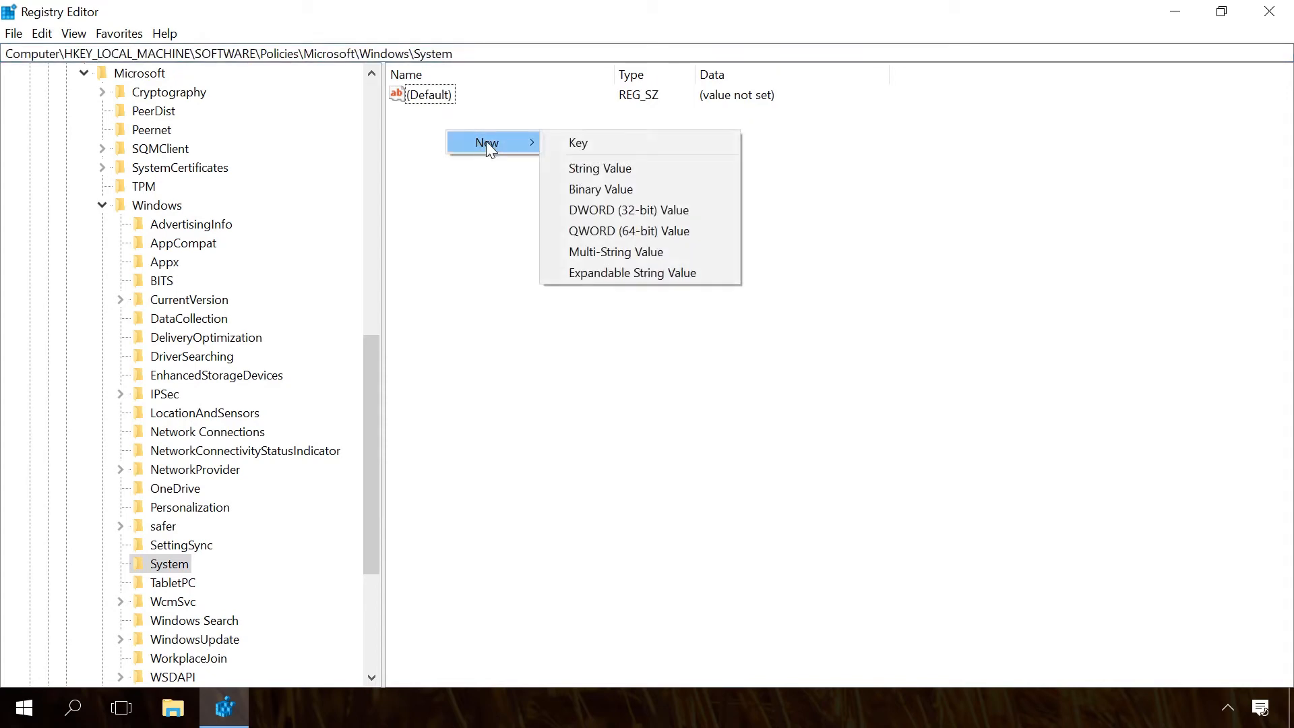
{"action": "mouse_move", "coordinate": [628, 211]}
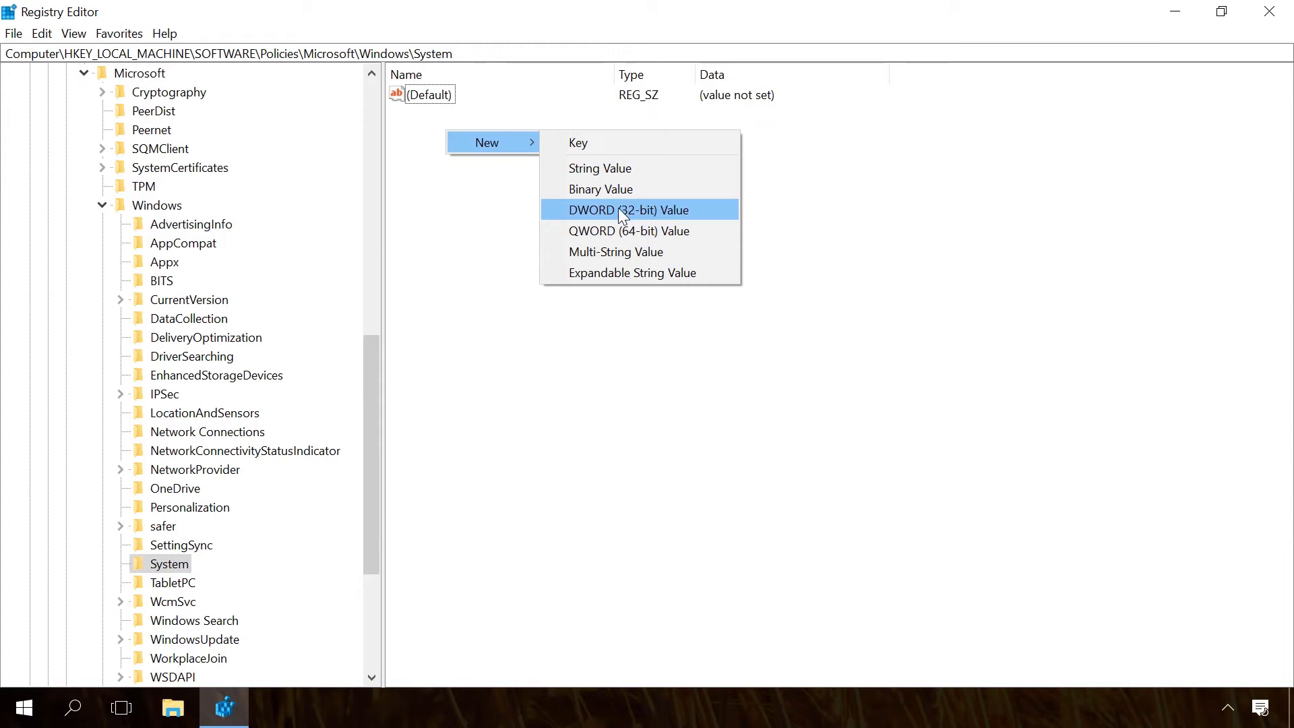
{"action": "left_click", "coordinate": [627, 210]}
{"action": "type", "text": "EnableSmartScreen"}
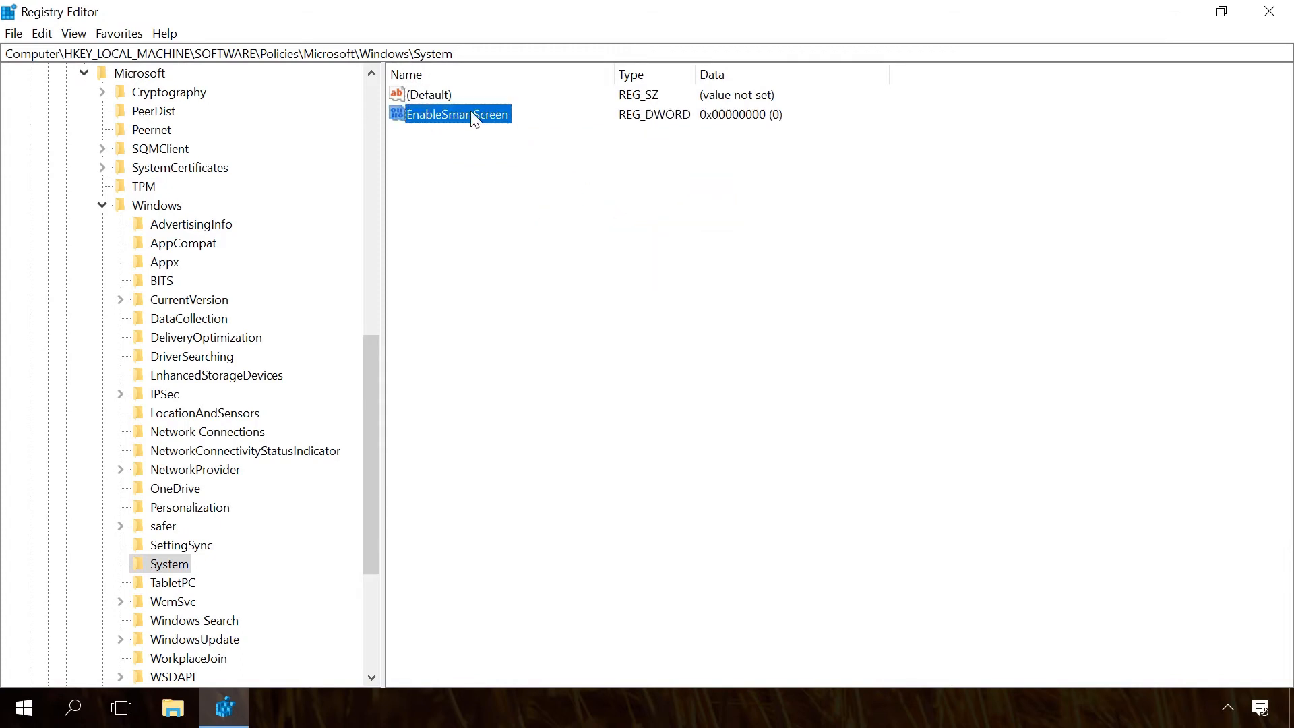
{"action": "double_click", "coordinate": [458, 113]}
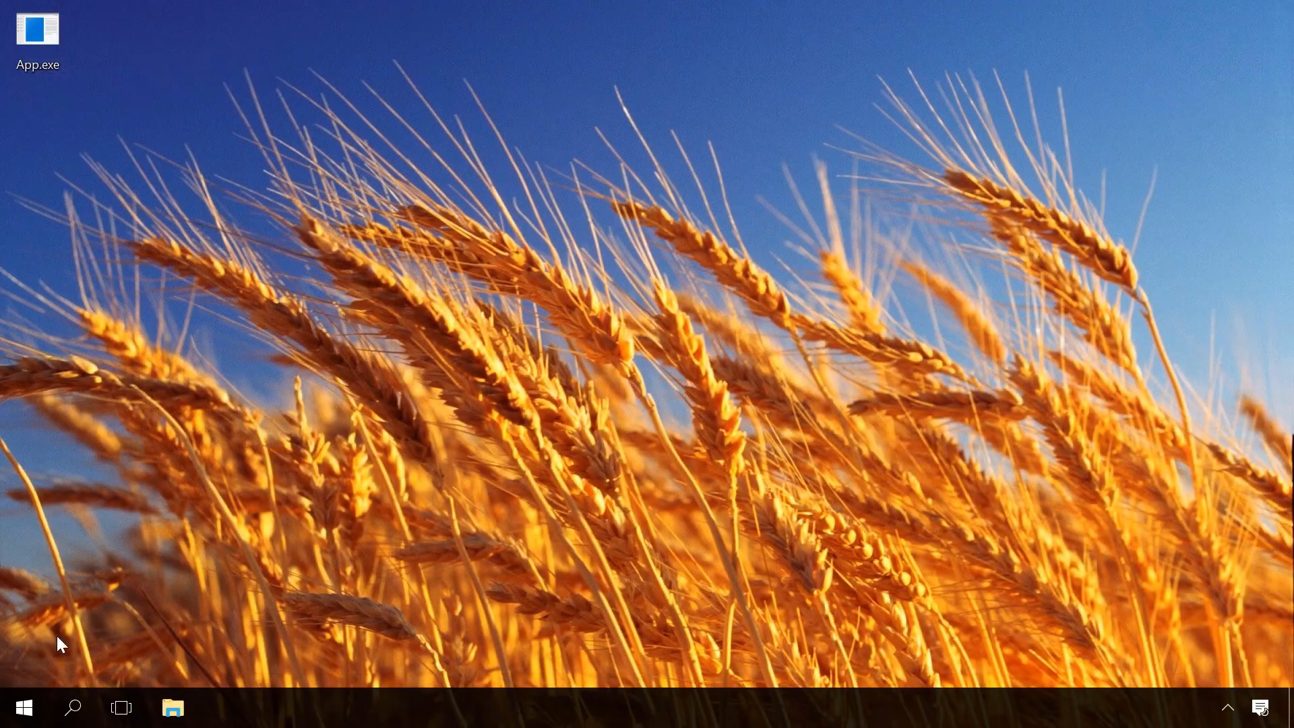
Step: Reopen regedit, delete the EnableSmartScreen value and close the editor
{"action": "left_click", "coordinate": [24, 707]}
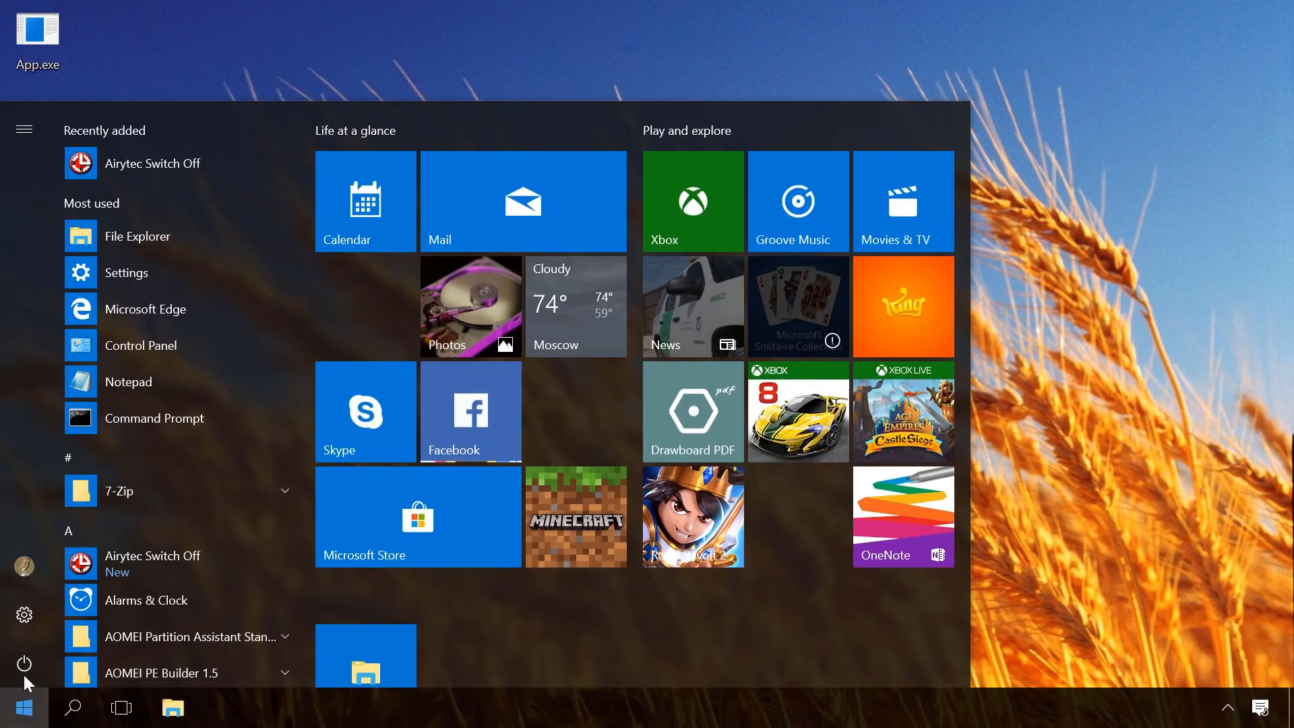
{"action": "left_click", "coordinate": [25, 663]}
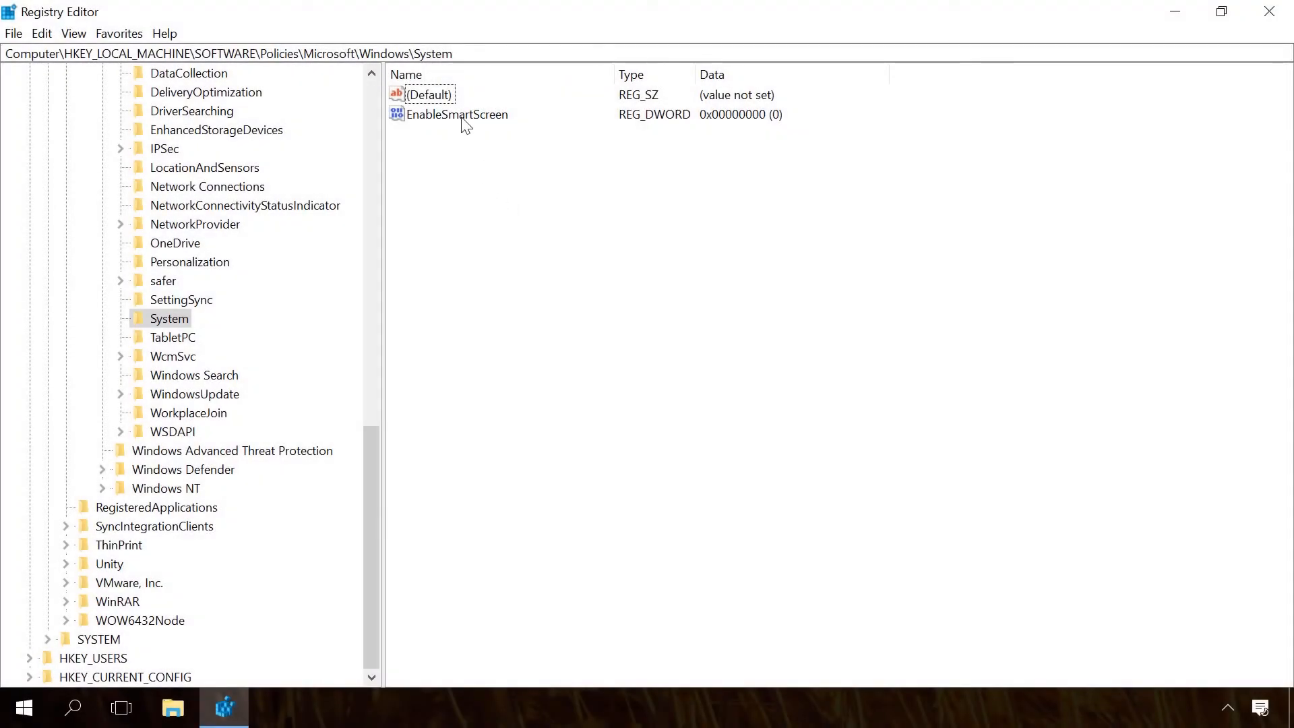
{"action": "right_click", "coordinate": [457, 114]}
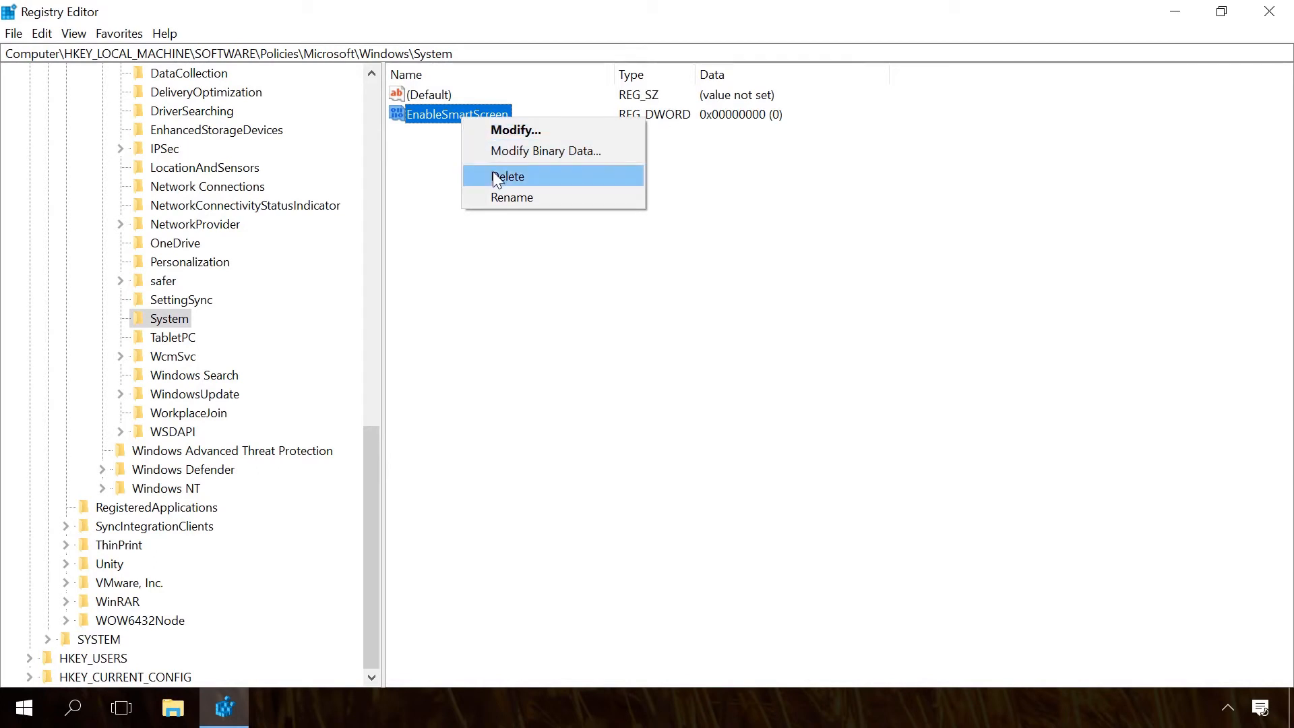
{"action": "left_click", "coordinate": [508, 175]}
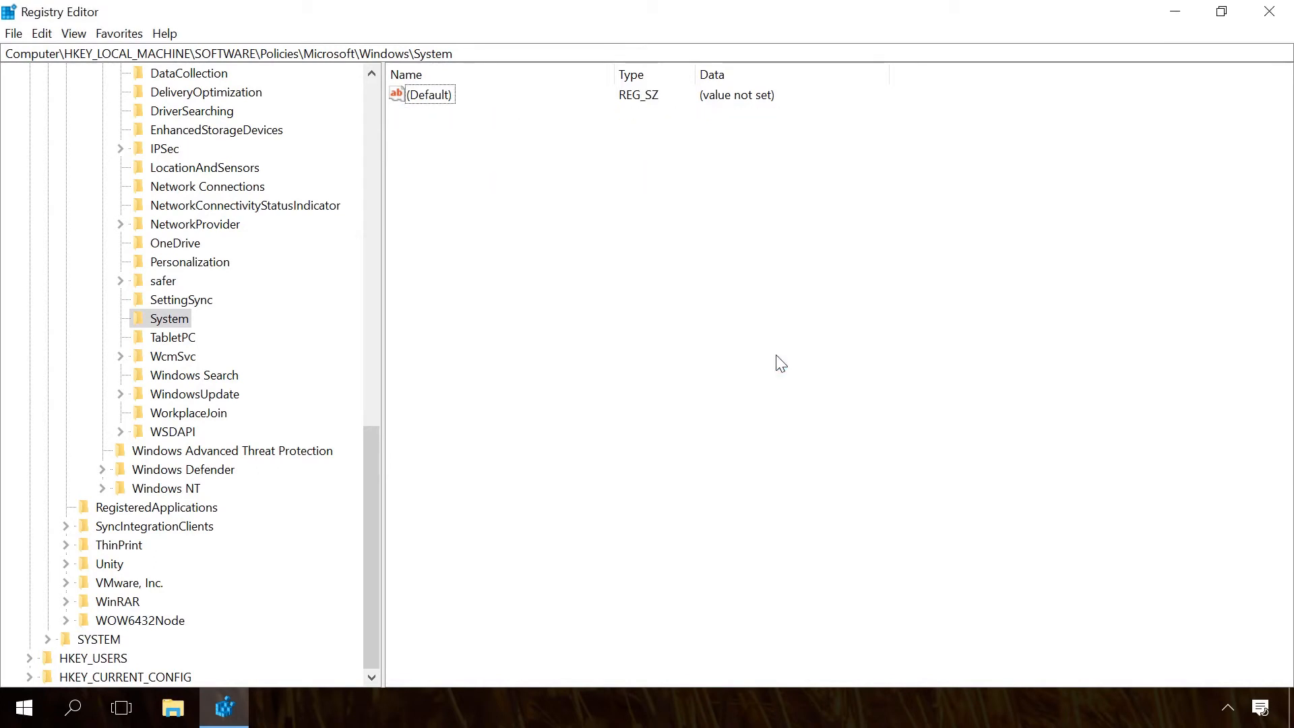
{"action": "left_click", "coordinate": [1269, 12]}
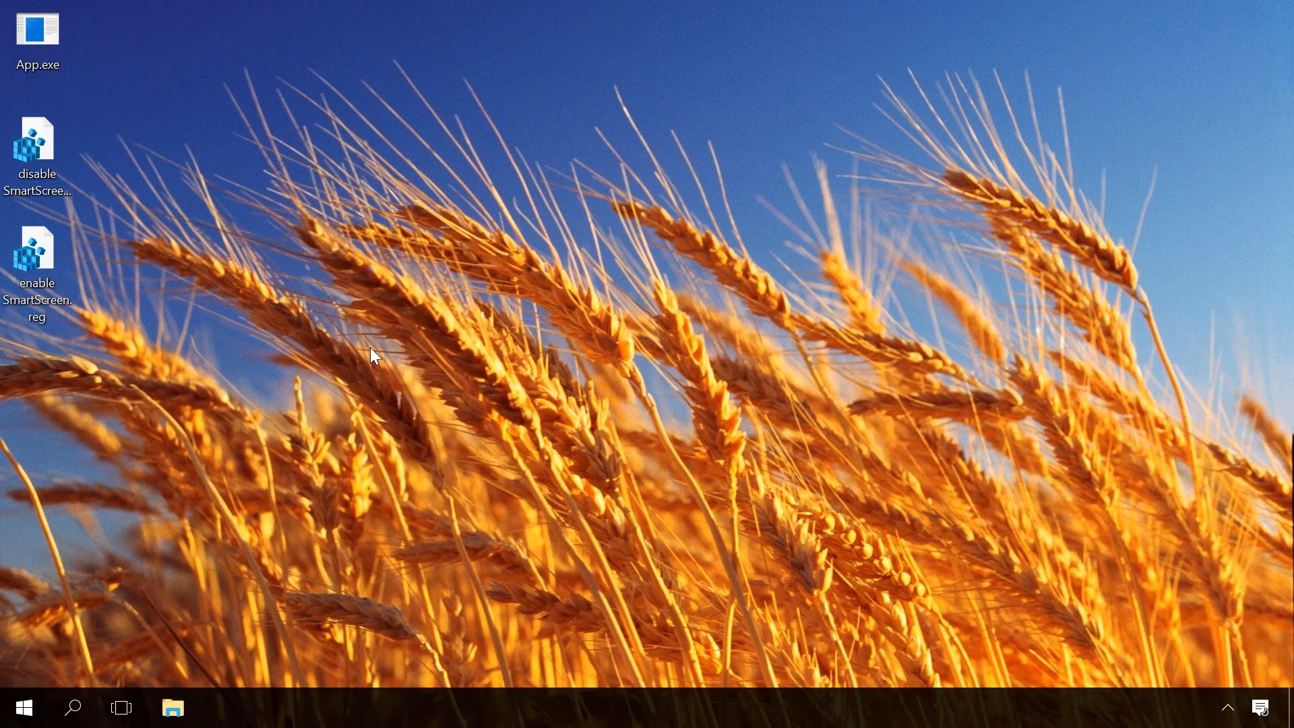
{"action": "mouse_move", "coordinate": [78, 174]}
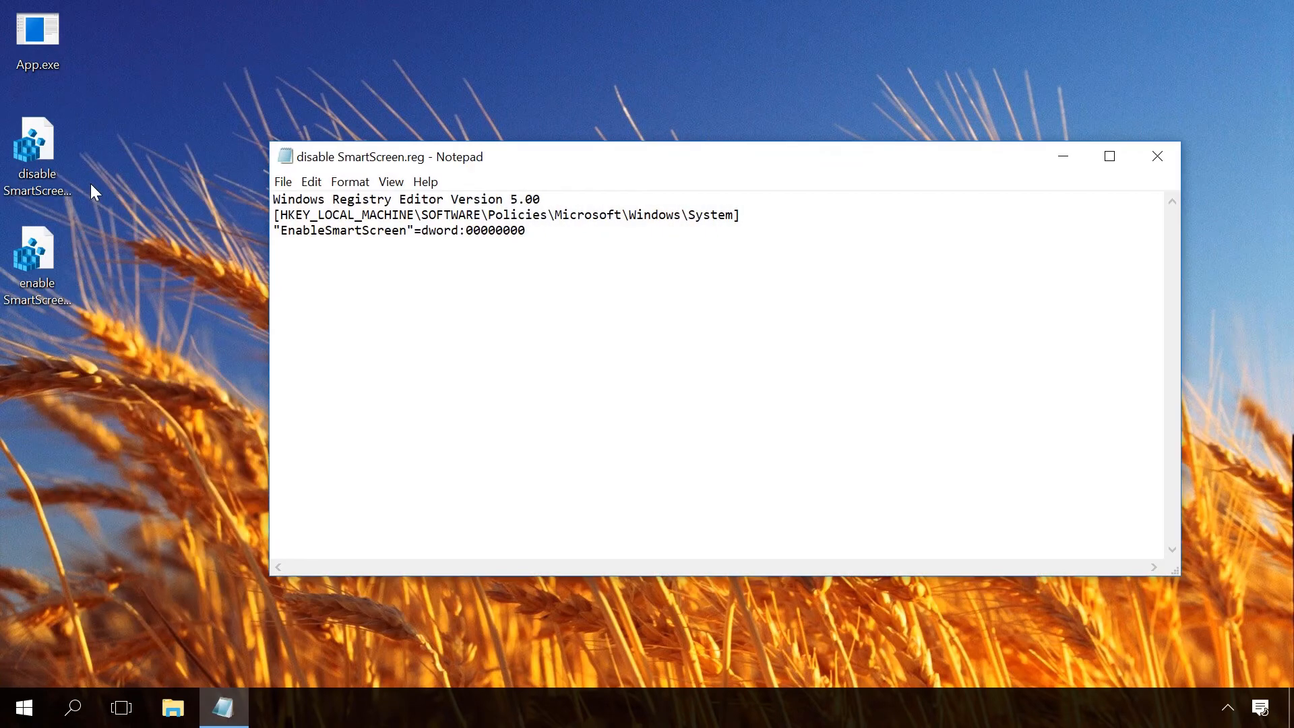
Step: Bring up the actions for the enable SmartScreen .reg file on the desktop
{"action": "left_click", "coordinate": [38, 248]}
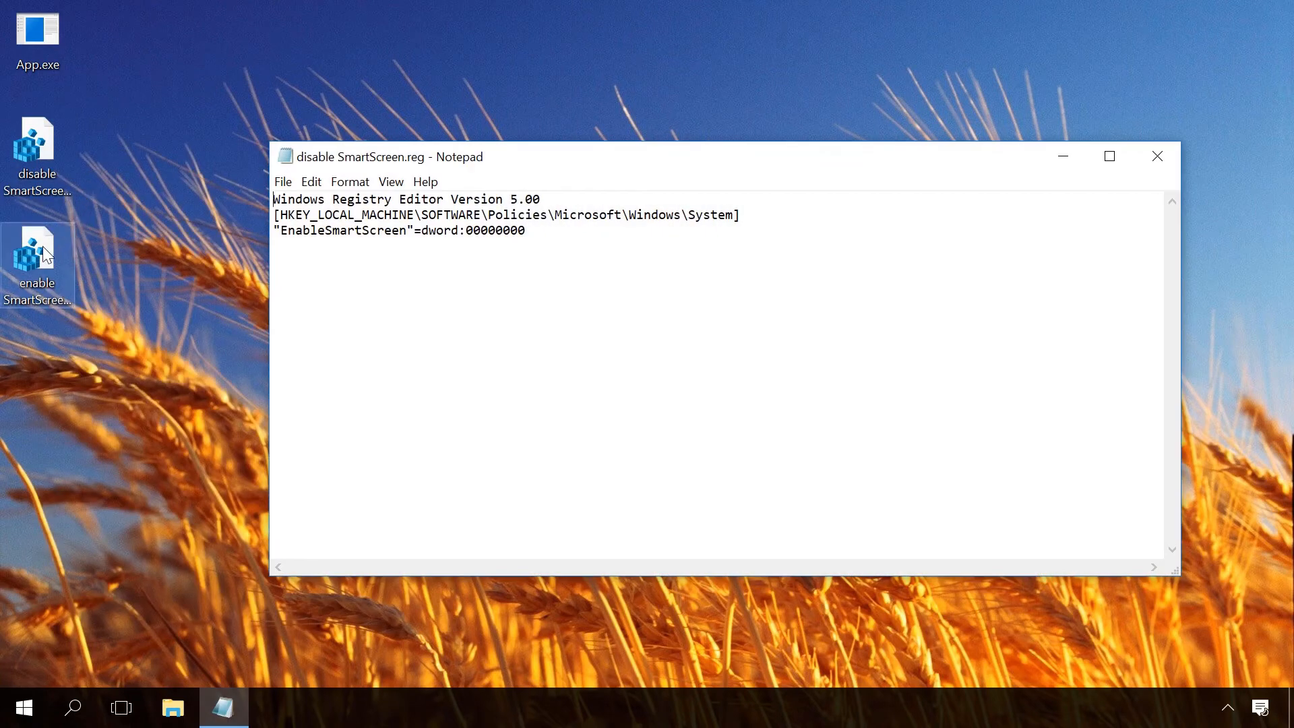
{"action": "right_click", "coordinate": [38, 264]}
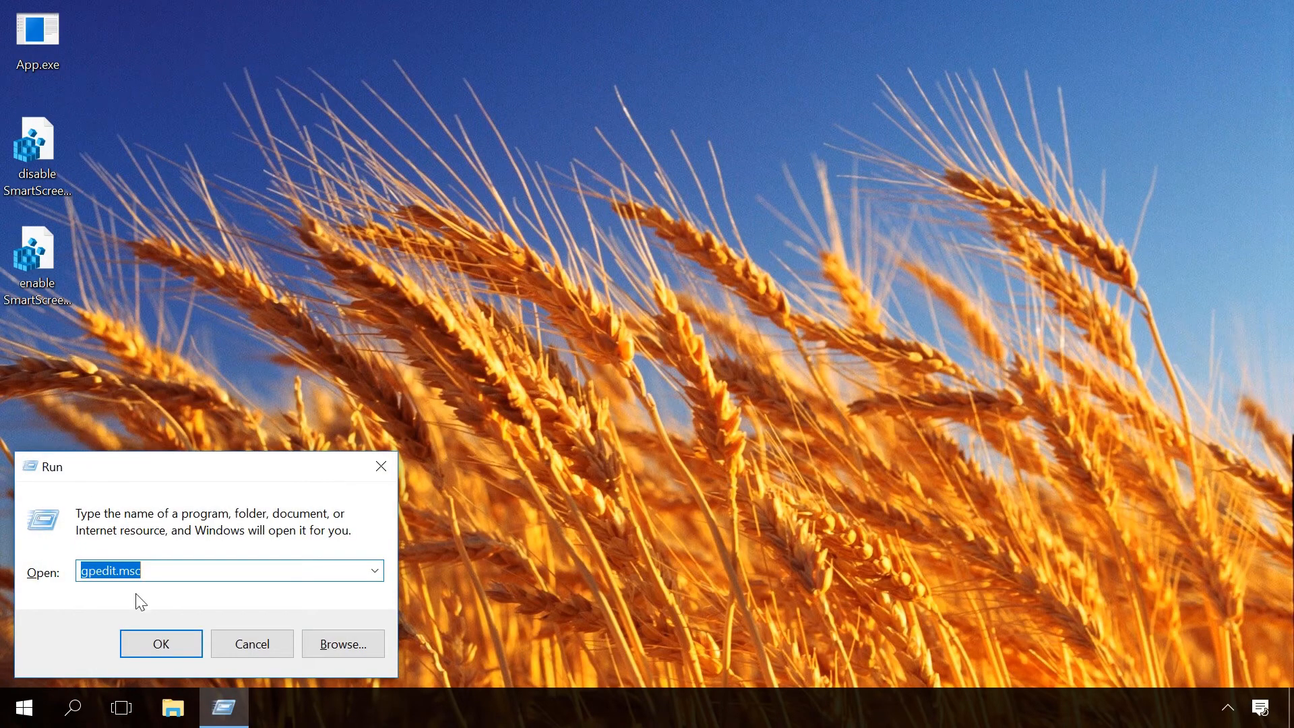
Step: Launch gpedit.msc and browse to Windows Defender SmartScreen > Explorer policies
{"action": "left_click", "coordinate": [160, 642]}
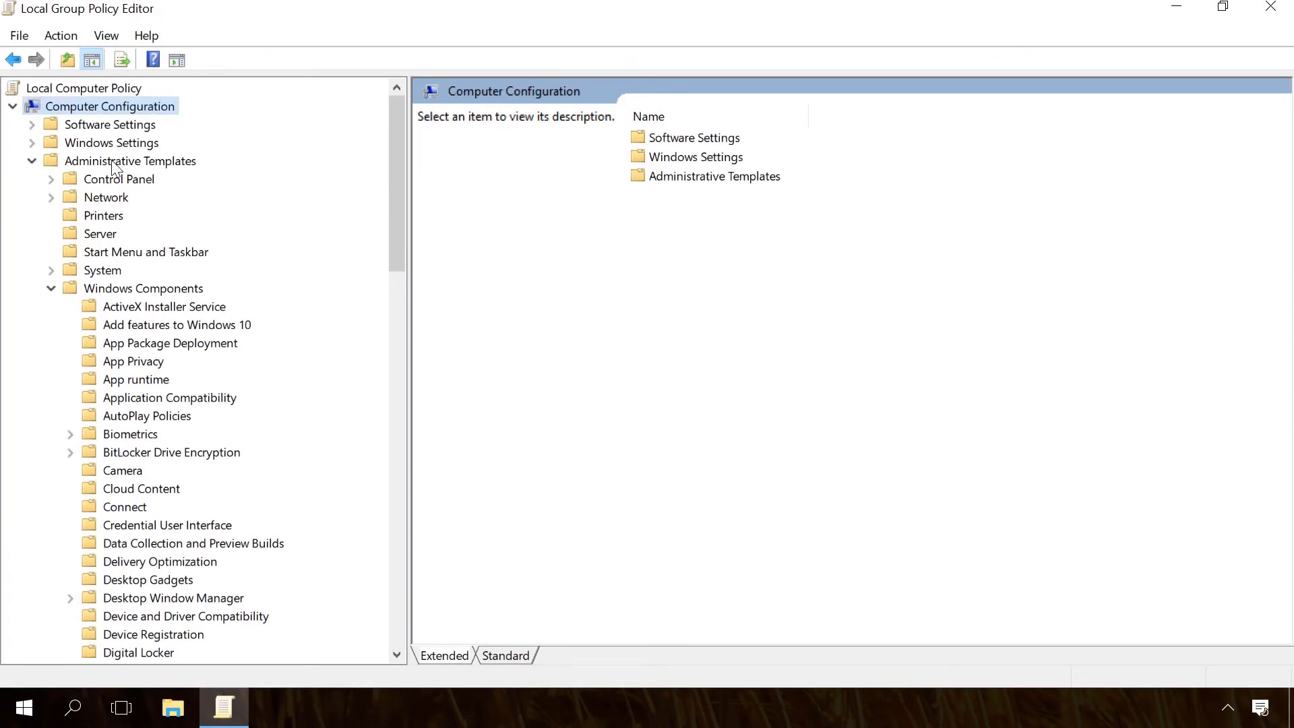
{"action": "left_click", "coordinate": [129, 160]}
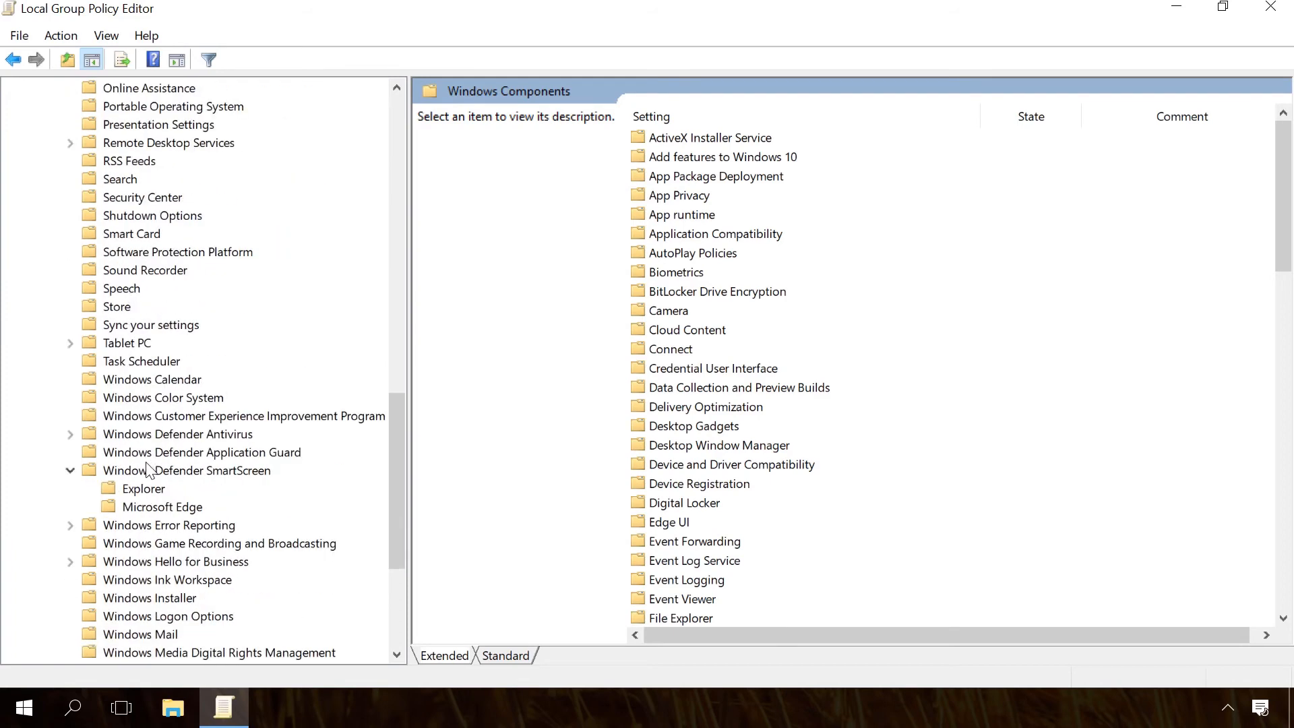
{"action": "left_click", "coordinate": [186, 471]}
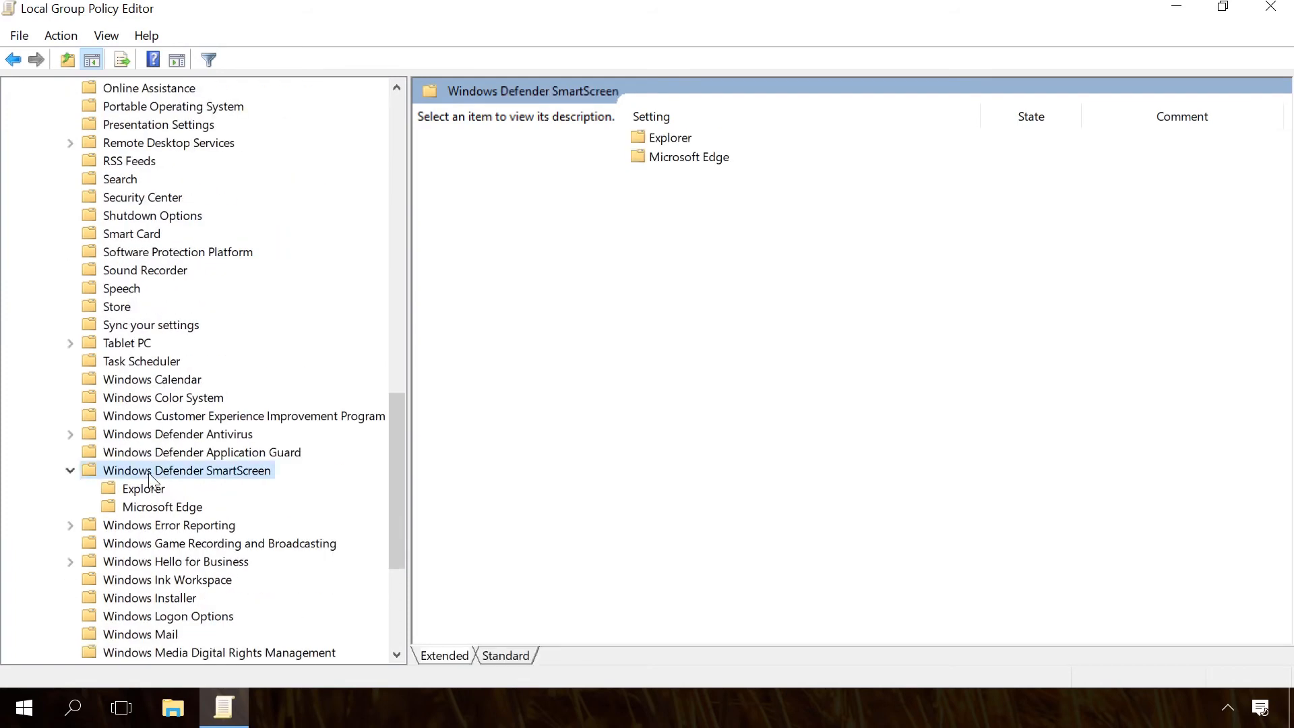
{"action": "left_click", "coordinate": [688, 157]}
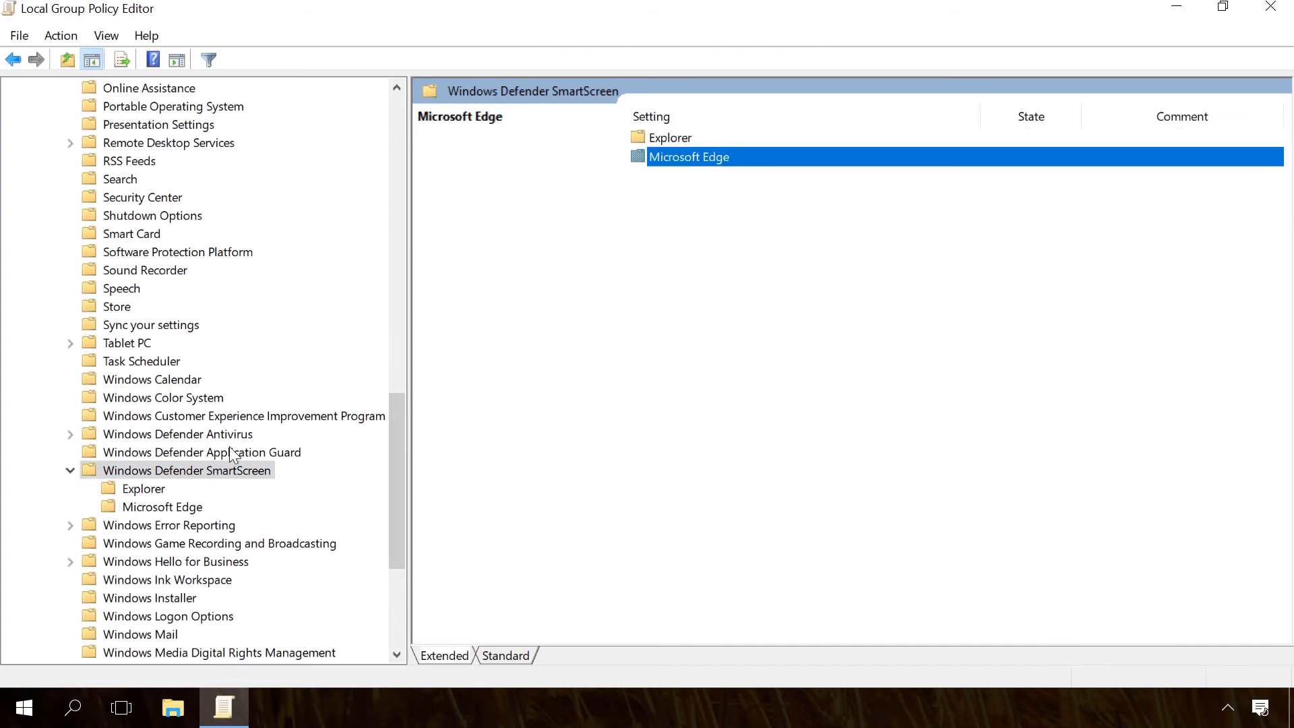
{"action": "left_click", "coordinate": [141, 488]}
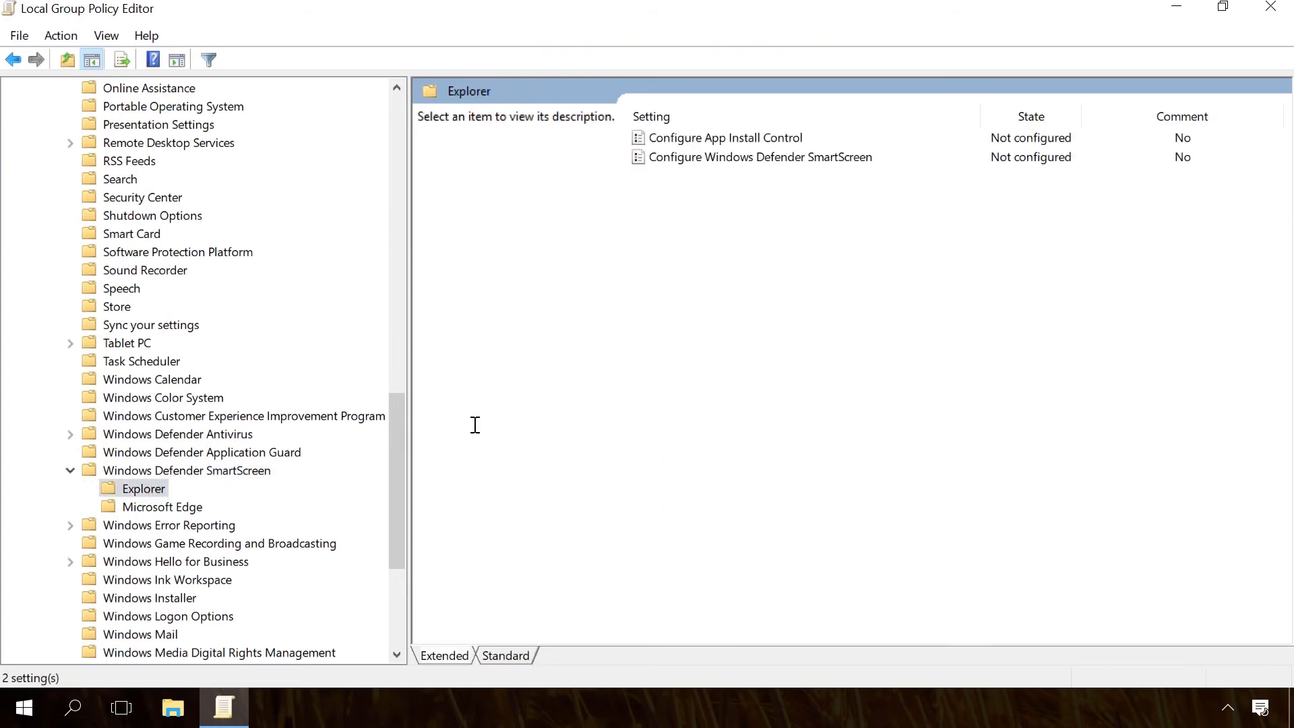
Step: Set Configure Windows Defender SmartScreen for Explorer to Disabled
{"action": "double_click", "coordinate": [758, 156]}
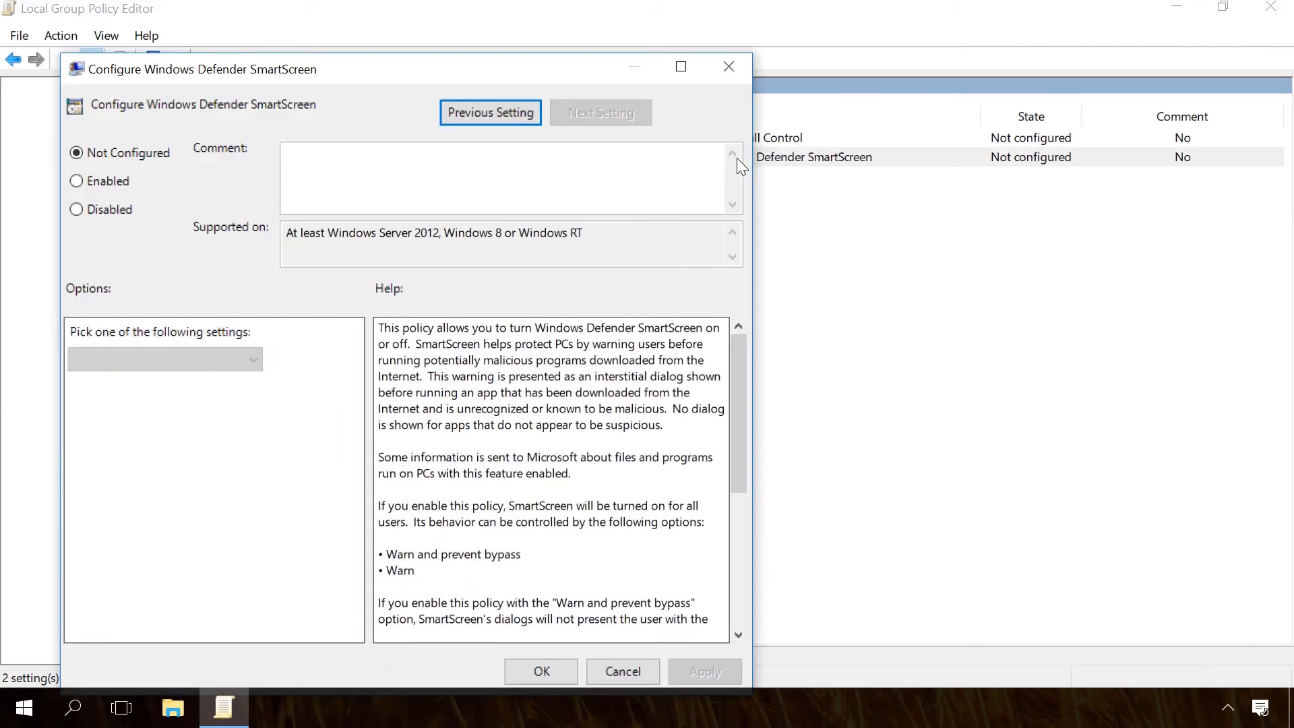
{"action": "left_click", "coordinate": [76, 209]}
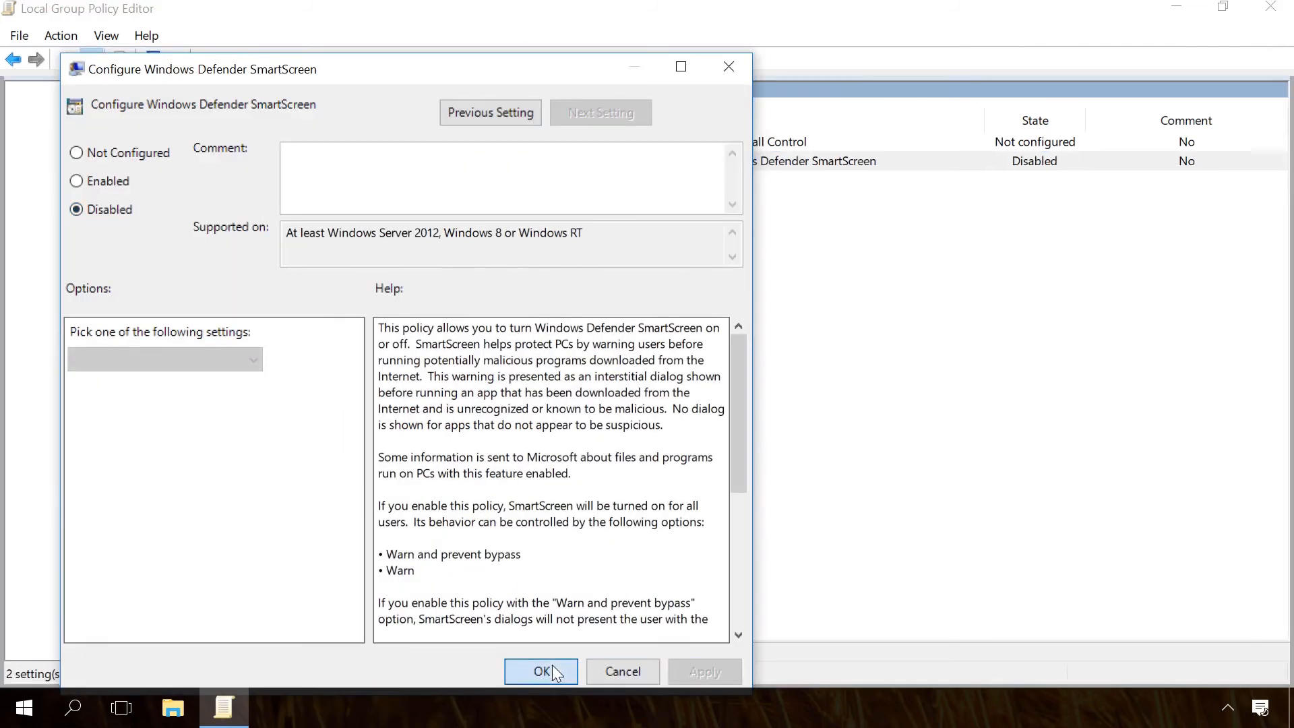
{"action": "left_click", "coordinate": [542, 671]}
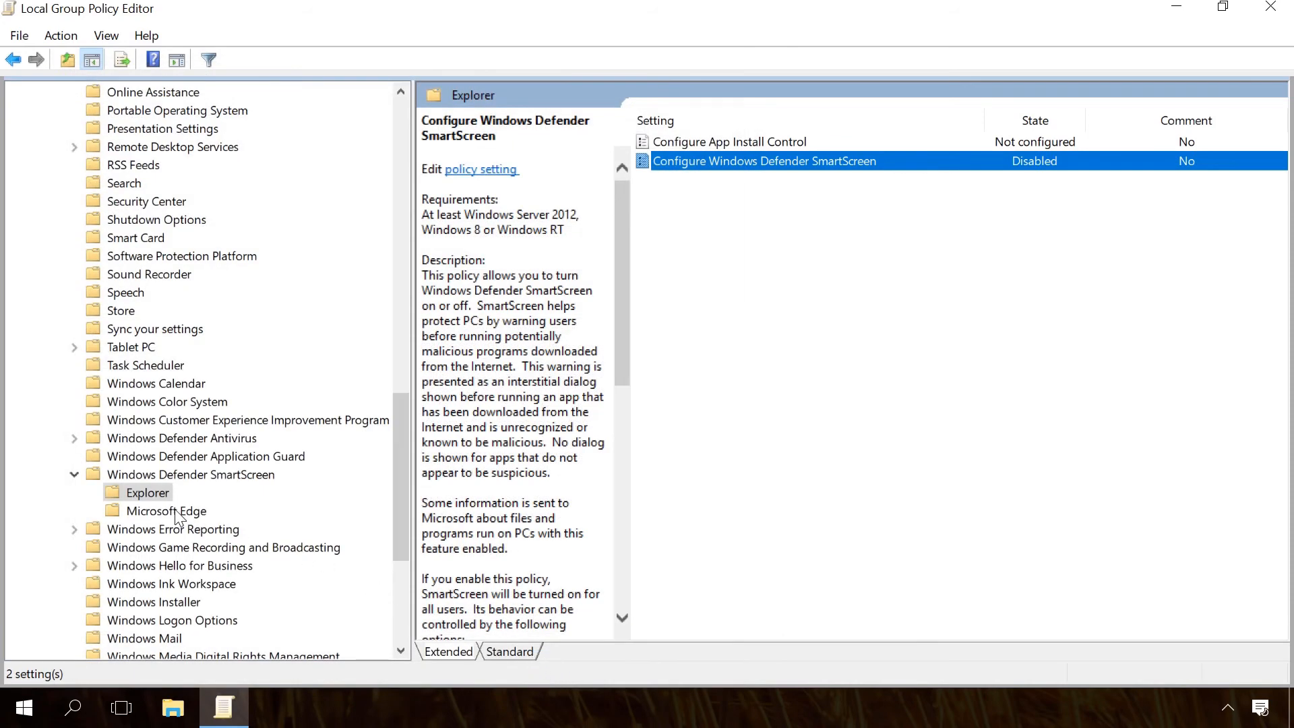
Step: Set the Microsoft Edge 'Configure Windows Defender SmartScreen' policy to Disabled and confirm
{"action": "left_click", "coordinate": [165, 510]}
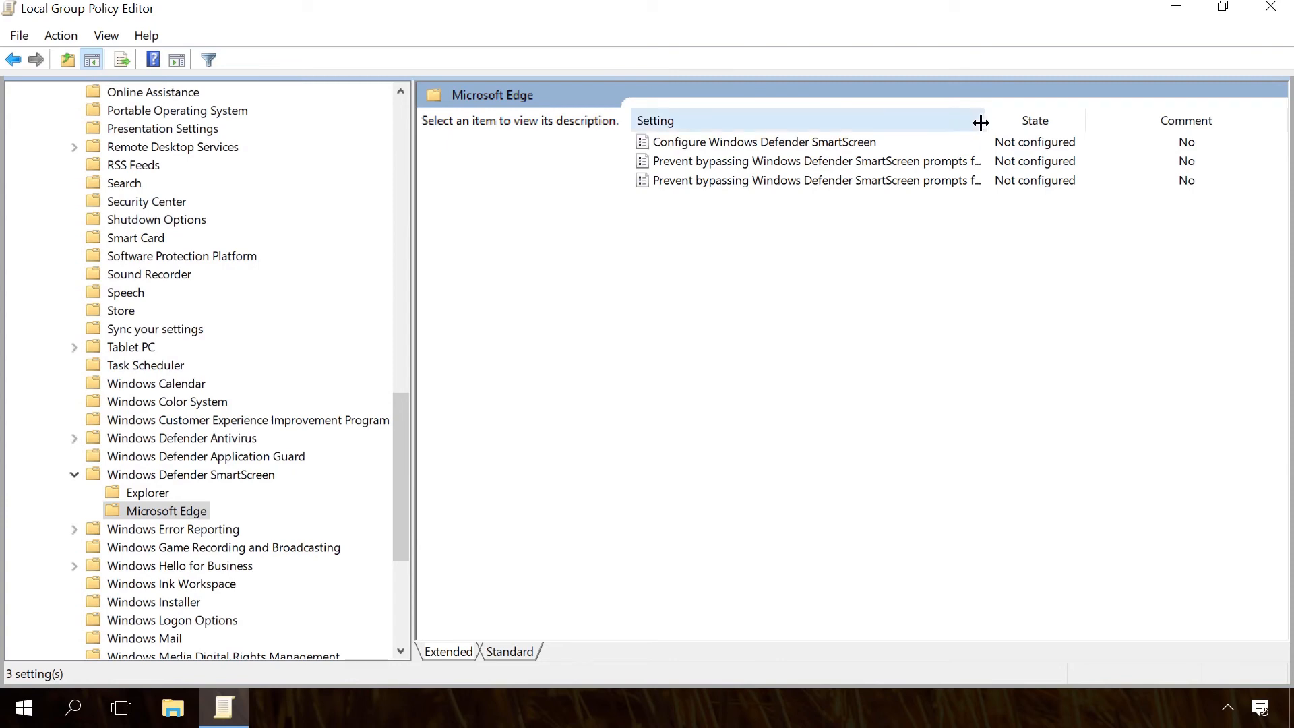
{"action": "left_click_drag", "start_coordinate": [980, 120], "coordinate": [1073, 120]}
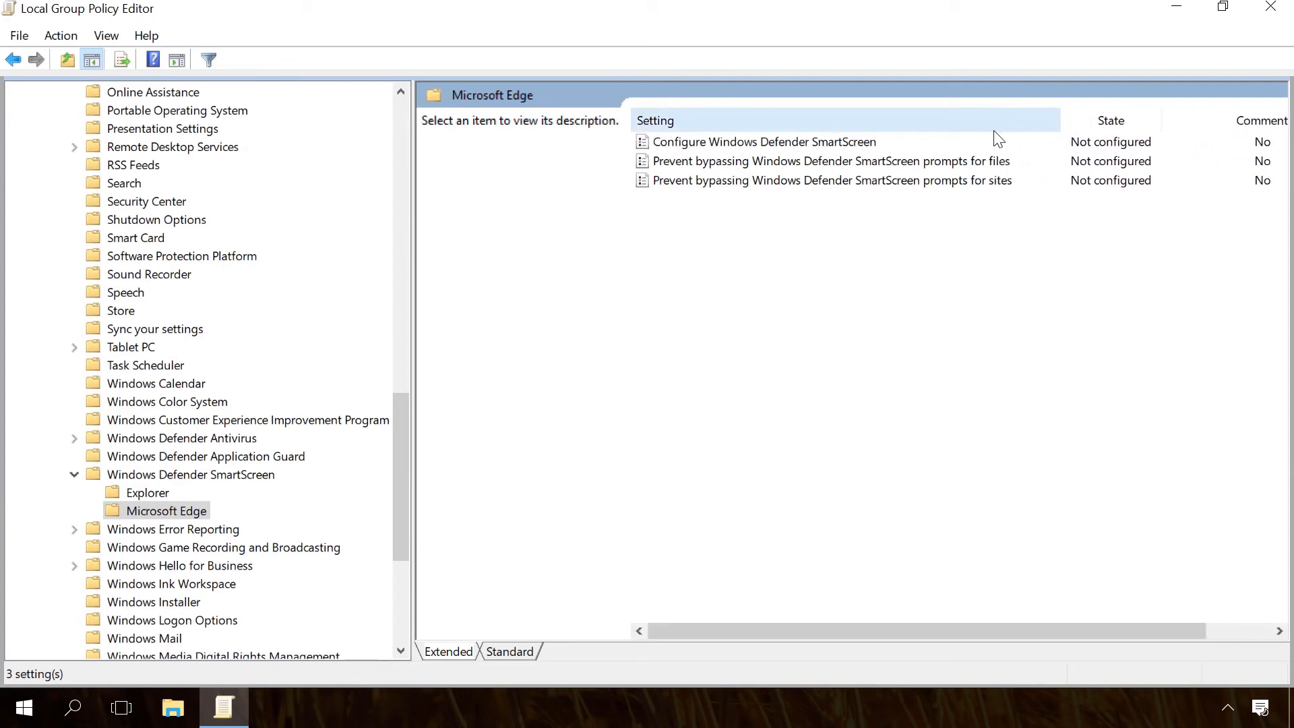
{"action": "double_click", "coordinate": [762, 142]}
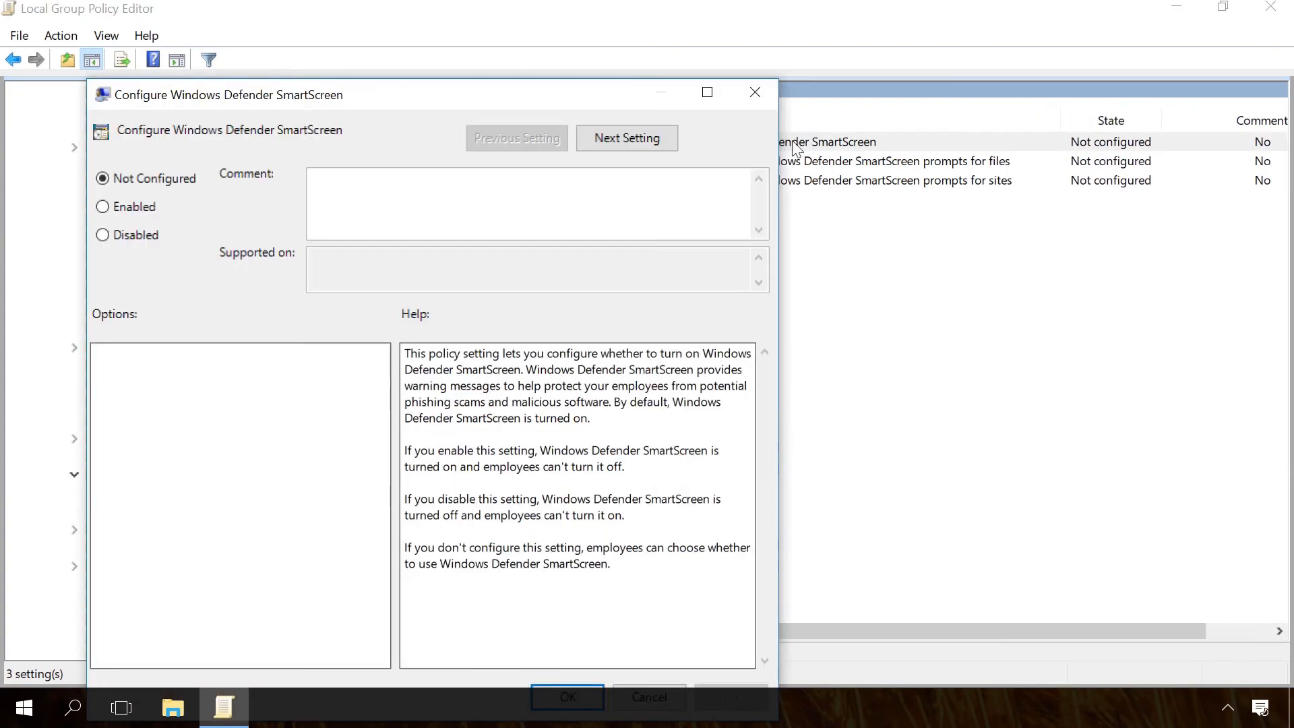
{"action": "left_click", "coordinate": [101, 235]}
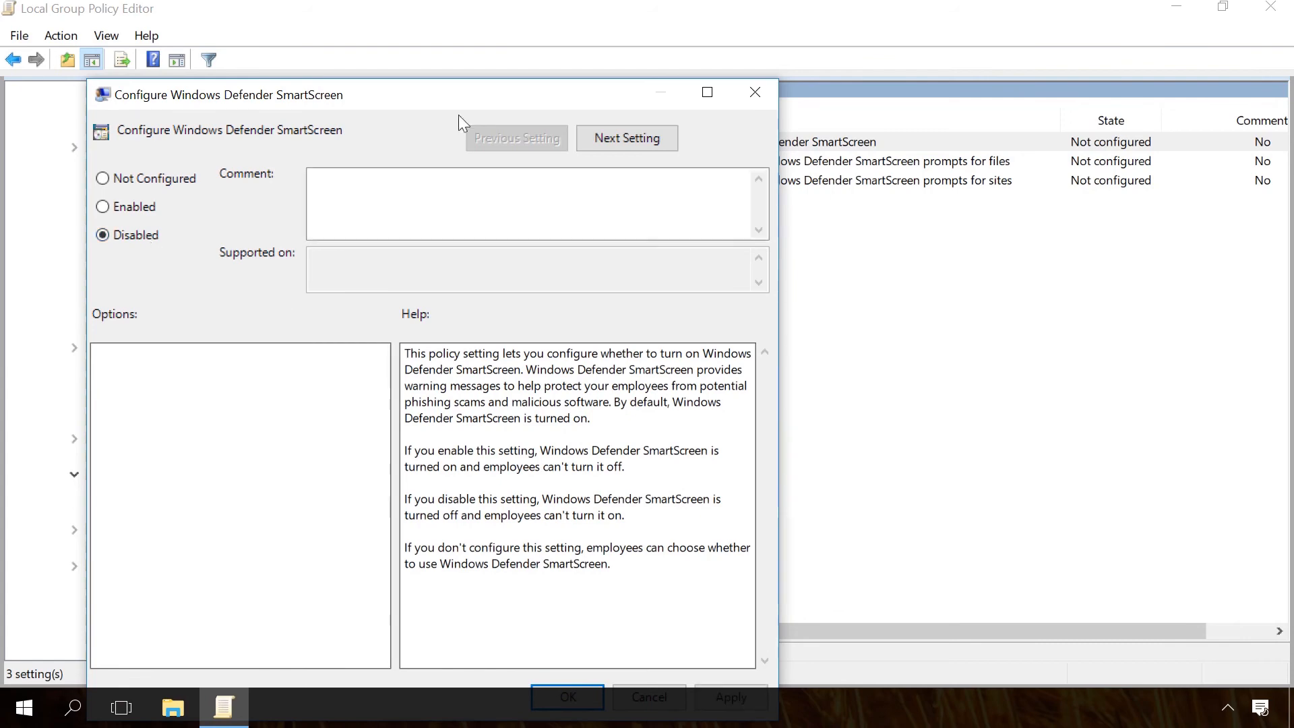
{"action": "left_click", "coordinate": [566, 697]}
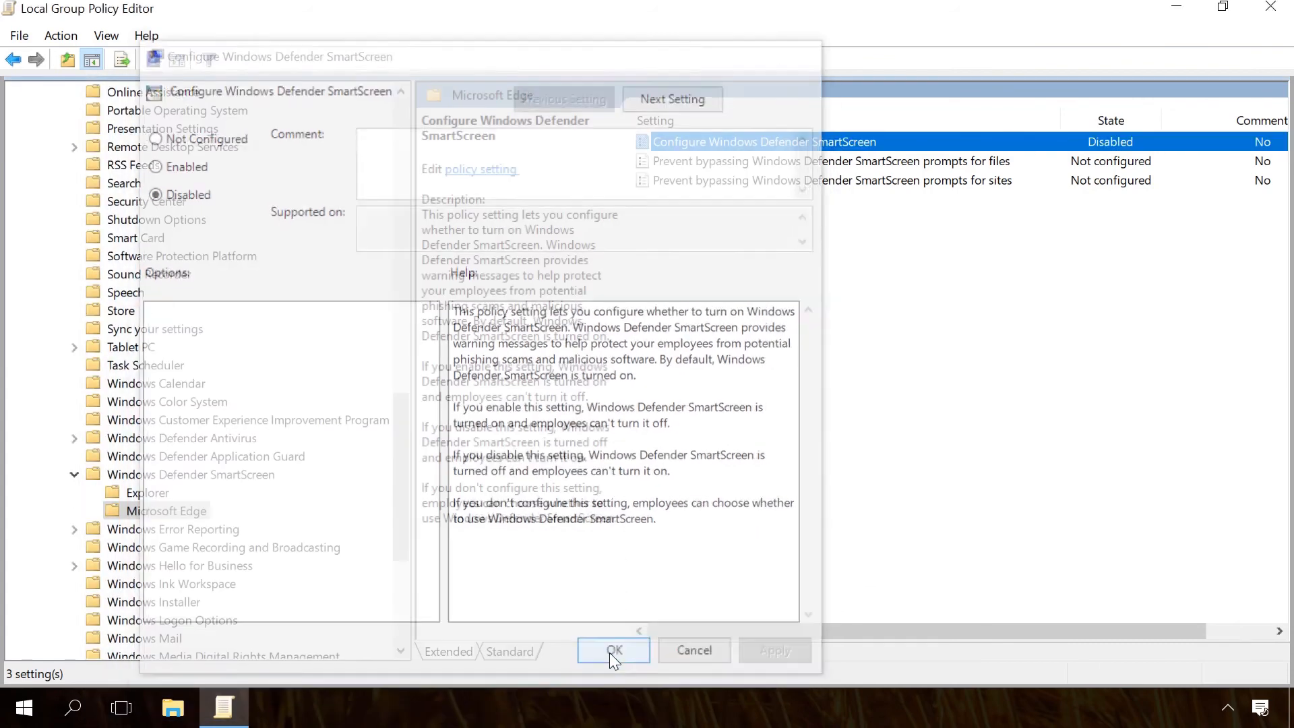
{"action": "left_click", "coordinate": [612, 649]}
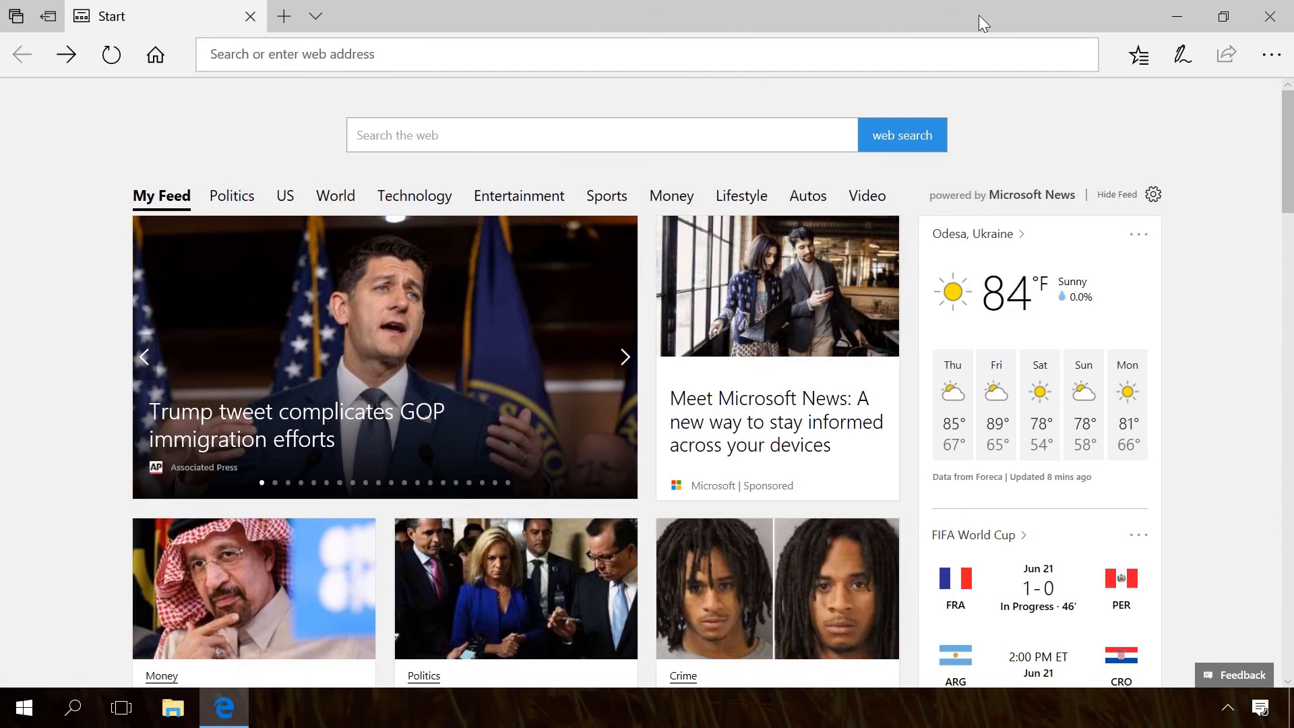
Step: Reach Edge's advanced settings and switch the Windows Defender SmartScreen toggle to Off
{"action": "left_click", "coordinate": [1271, 53]}
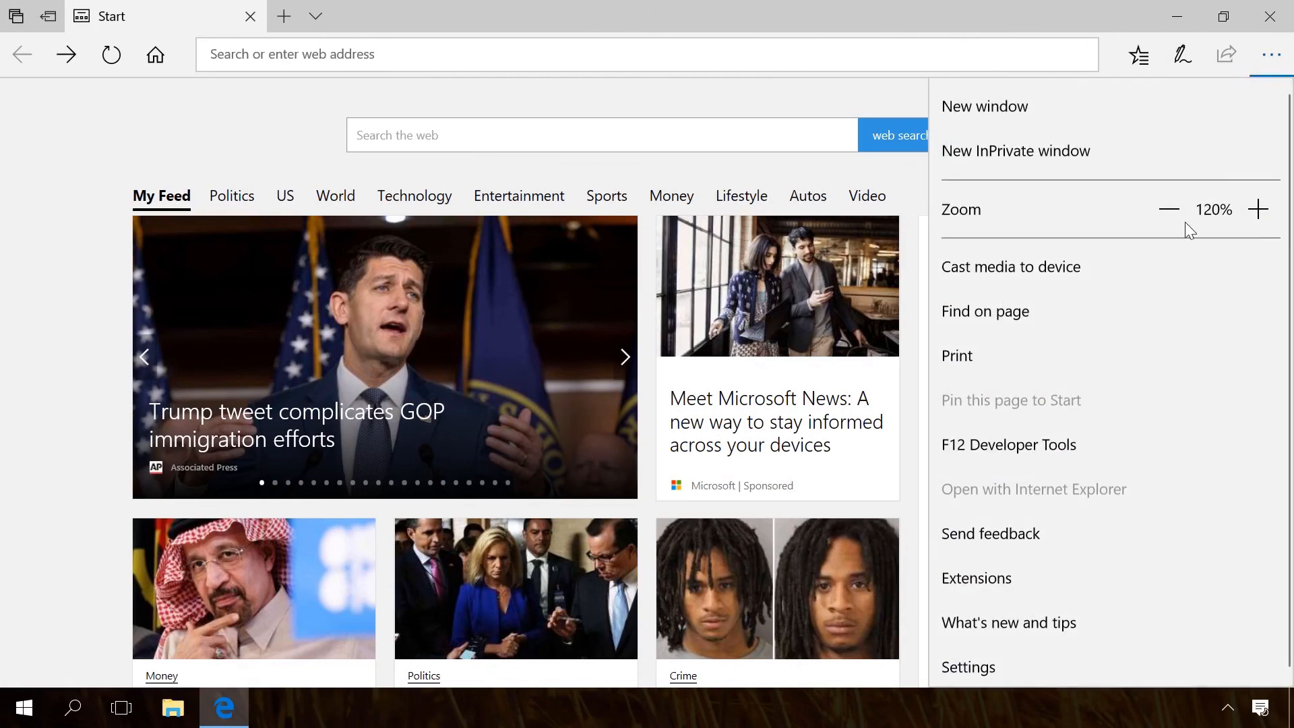
{"action": "left_click", "coordinate": [968, 667]}
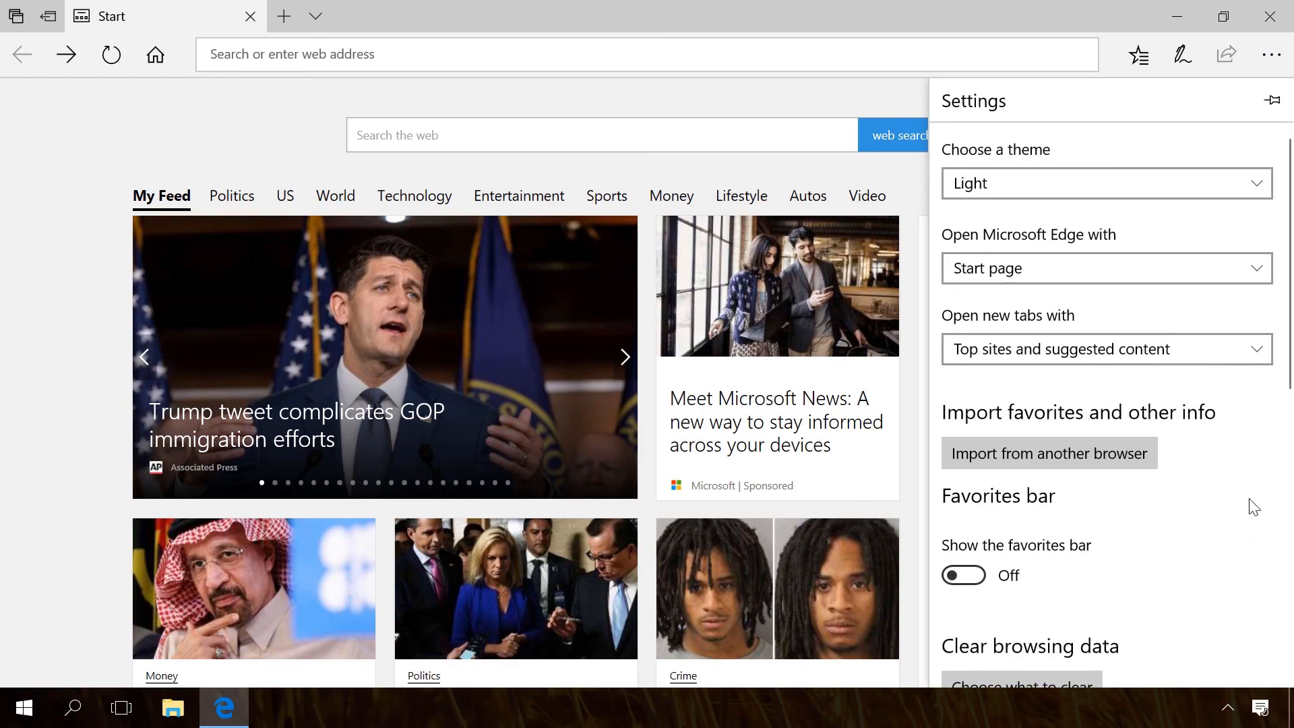
{"action": "scroll", "scroll_direction": "down", "scroll_amount": 3}
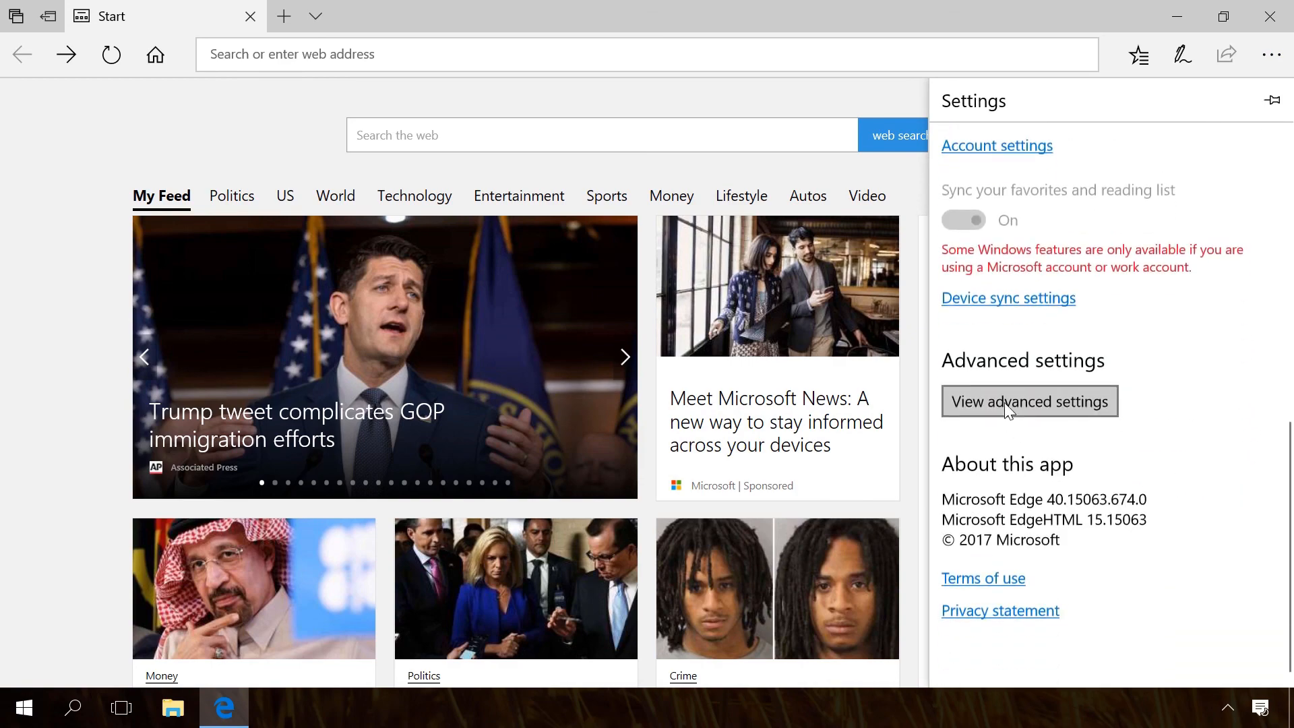
{"action": "left_click", "coordinate": [1028, 401]}
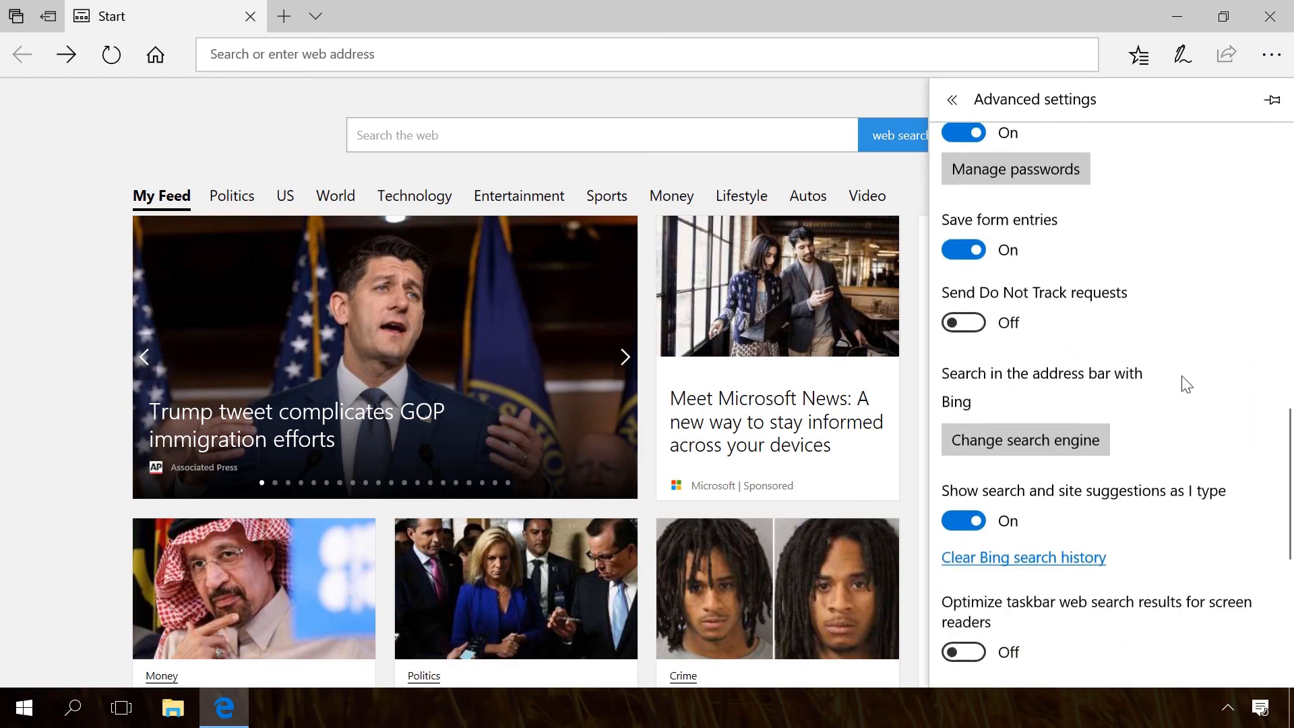
{"action": "scroll", "scroll_direction": "down", "scroll_amount": 3}
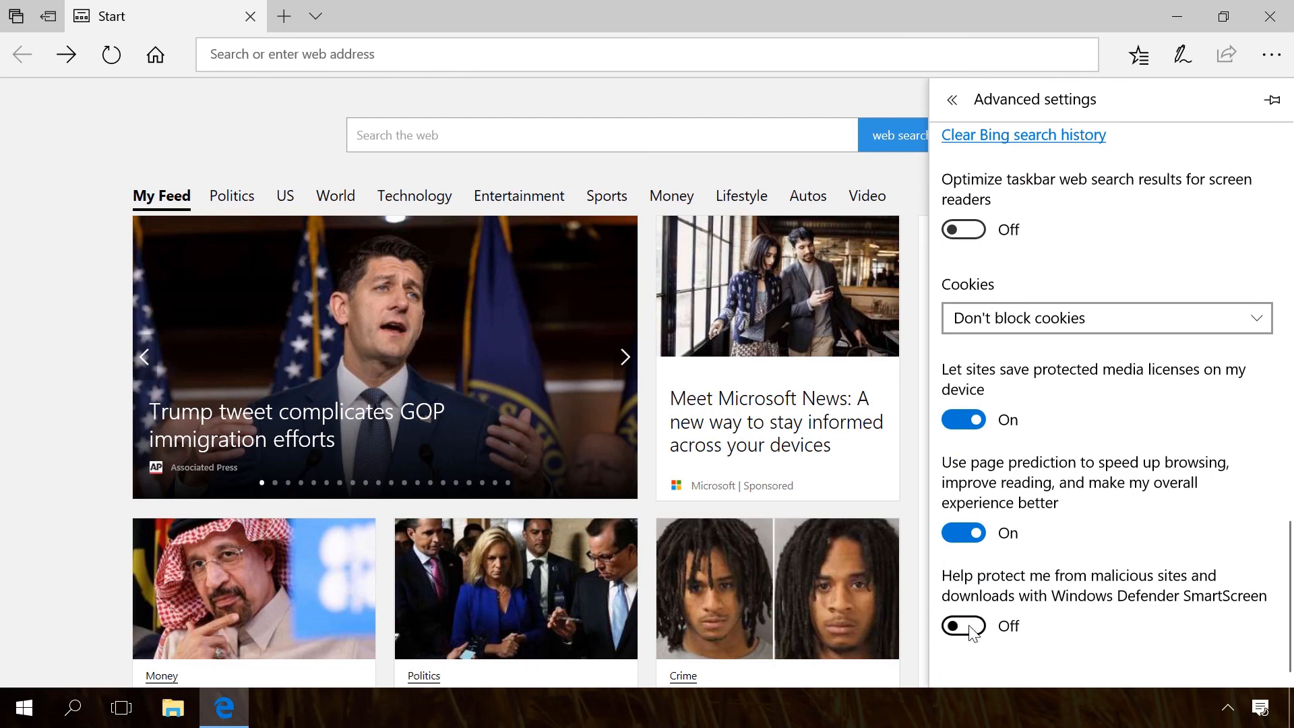
{"action": "mouse_move", "coordinate": [1002, 656]}
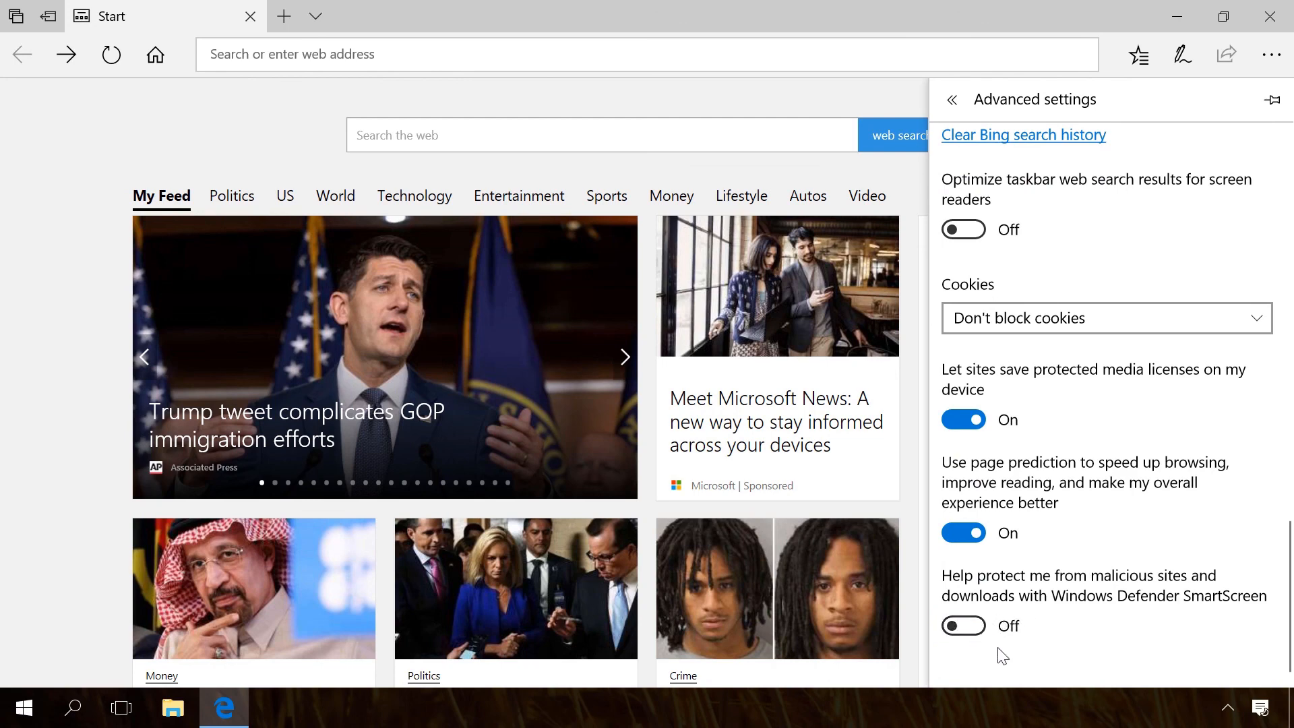